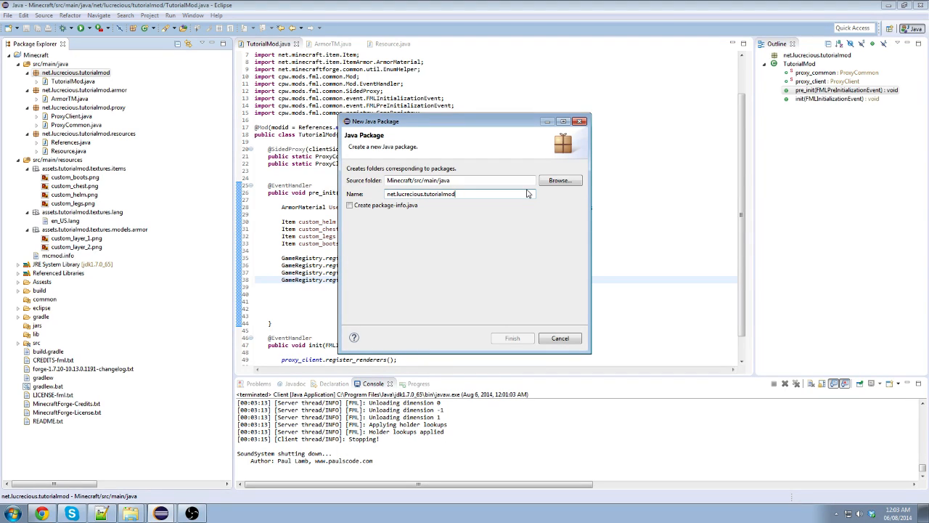
- Create the package net.lucecious.tutorialmod.models in the project
{"action": "type", "text": "."}
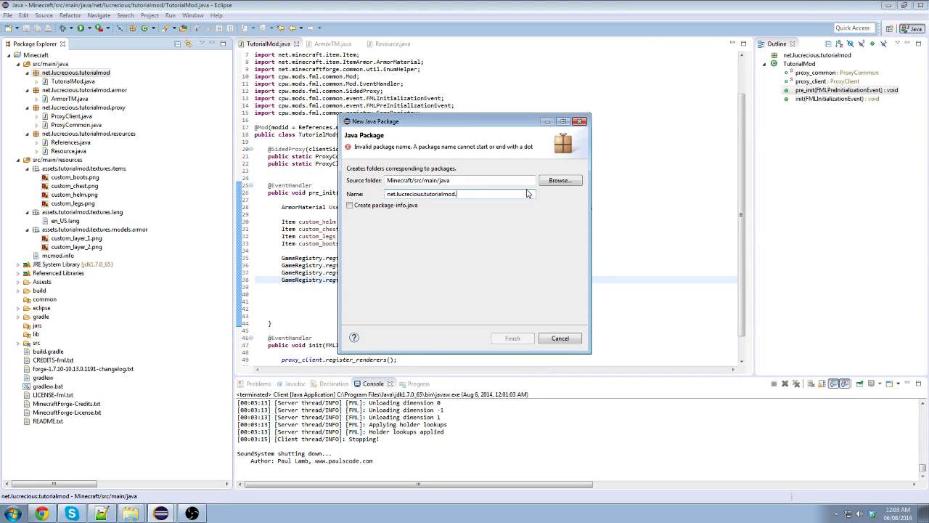
{"action": "left_click", "coordinate": [511, 337]}
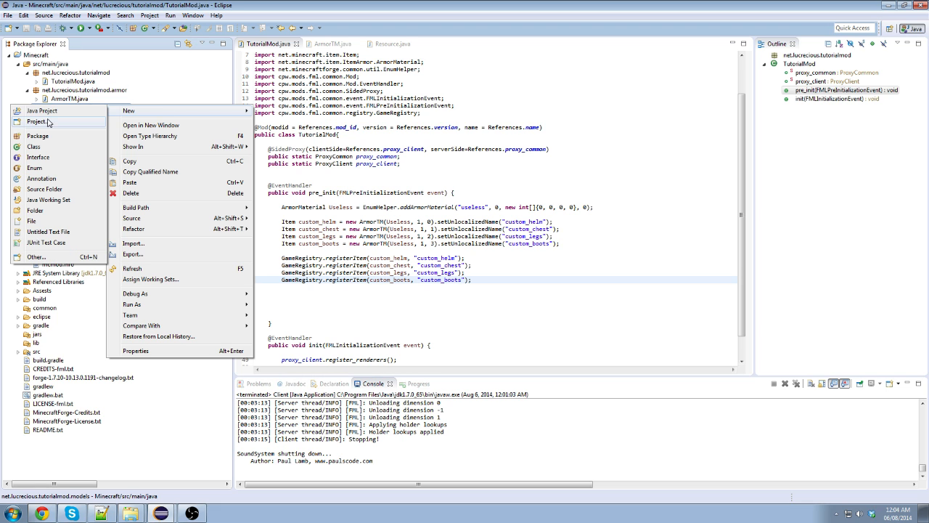
{"action": "left_click", "coordinate": [32, 146]}
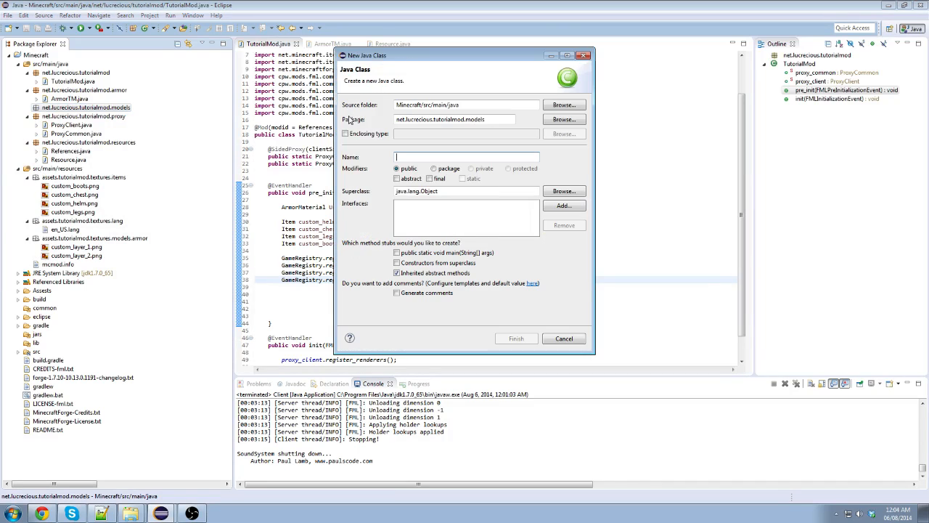
{"action": "left_click", "coordinate": [563, 339]}
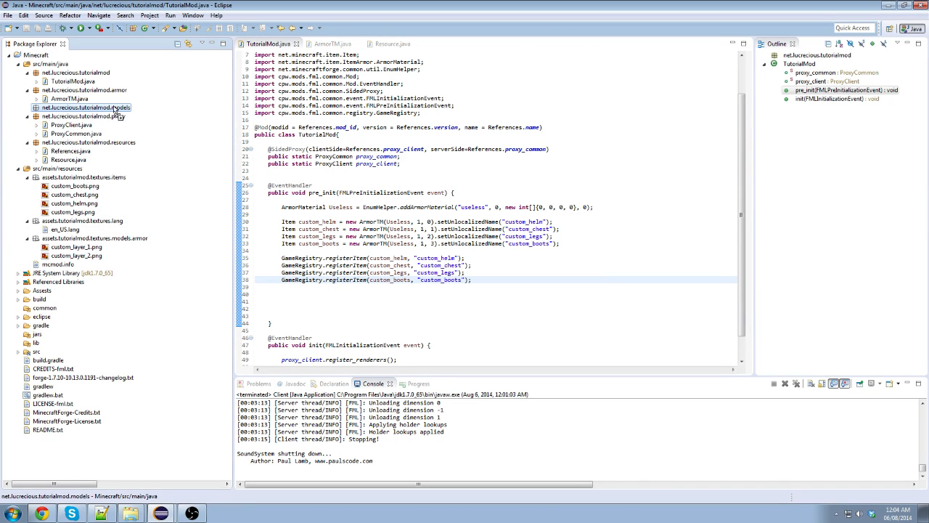
- Add ModelCustomArmor.java to the models package and bring it up in the editor
{"action": "left_click", "coordinate": [26, 107]}
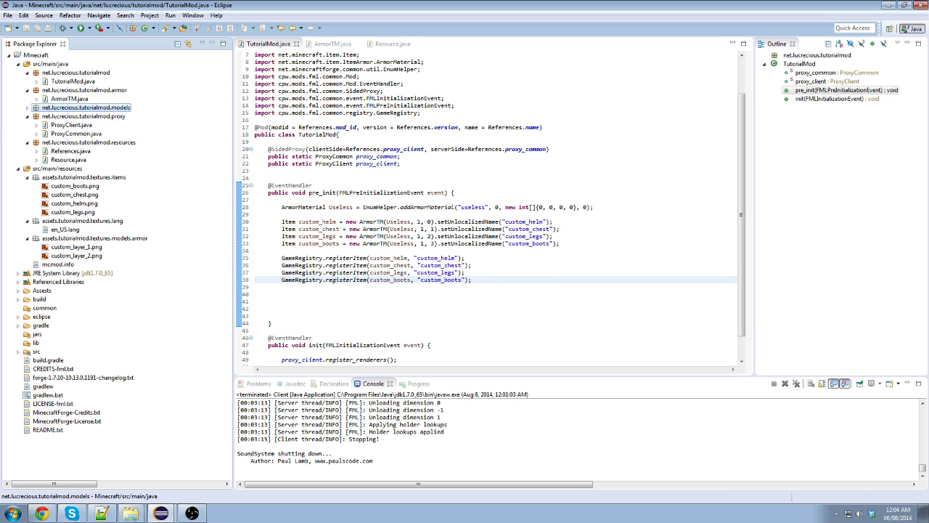
{"action": "left_click", "coordinate": [26, 107]}
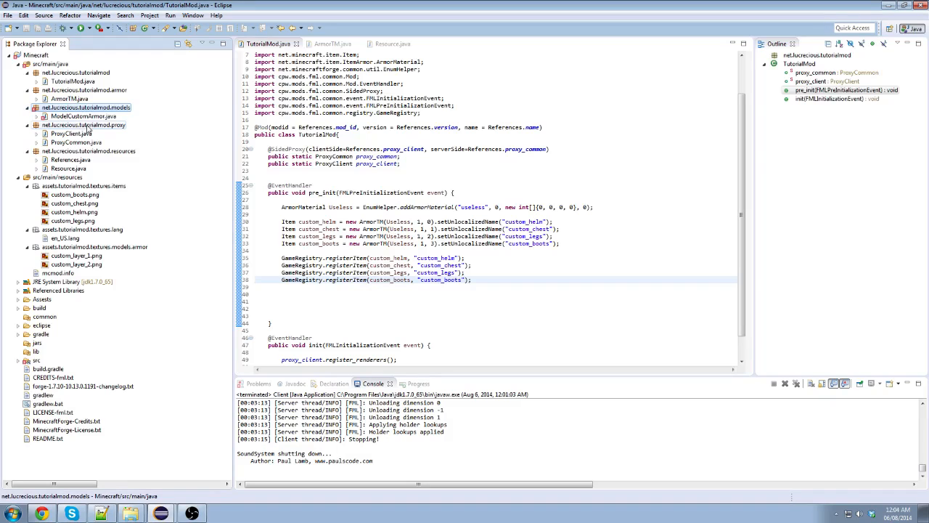
{"action": "left_click", "coordinate": [82, 117]}
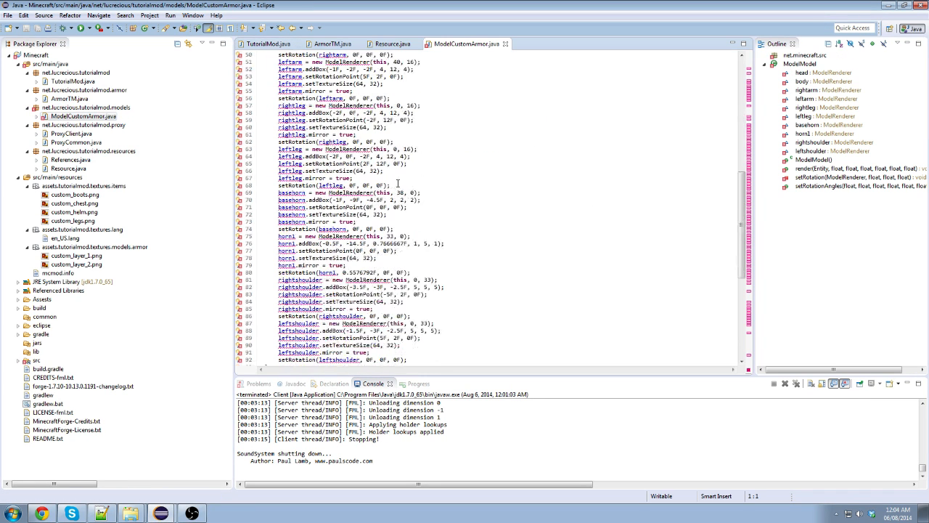
- Change the package line from net.minecraft.src to net.lucecious.tutorialmod.models and remove the date comment
{"action": "scroll", "scroll_direction": "up", "scroll_amount": 3}
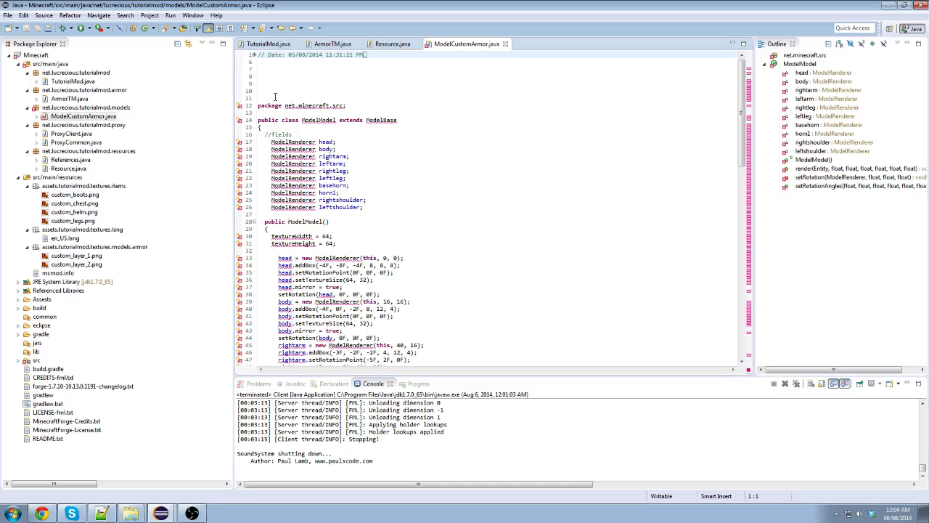
{"action": "double_click", "coordinate": [314, 106]}
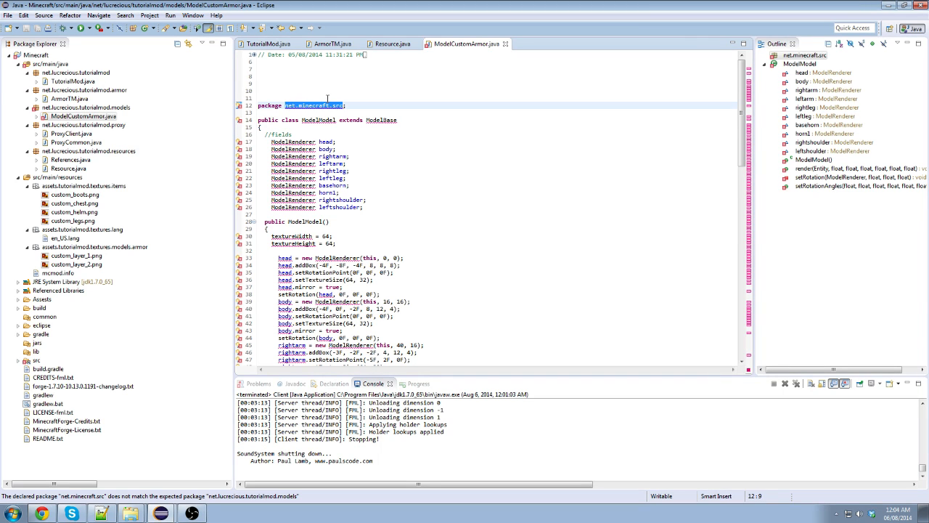
{"action": "key", "text": "Delete"}
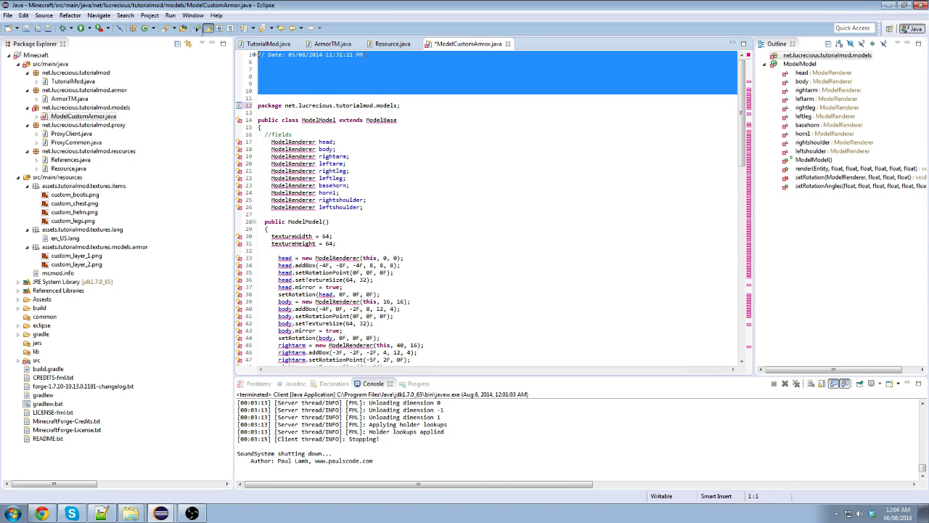
{"action": "scroll", "scroll_direction": "up", "scroll_amount": 3}
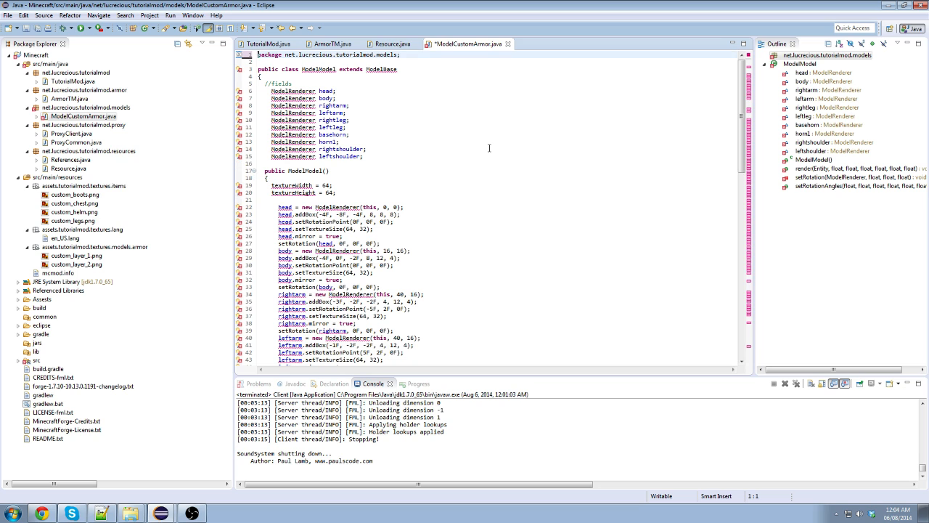
- Make the class extend ModelBiped instead of ModelBase
{"action": "double_click", "coordinate": [384, 69]}
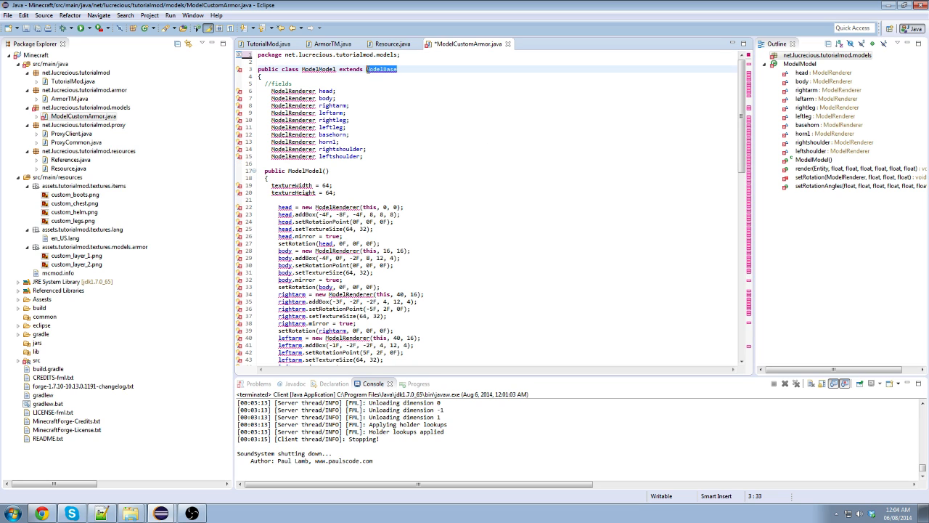
{"action": "type", "text": "Model"}
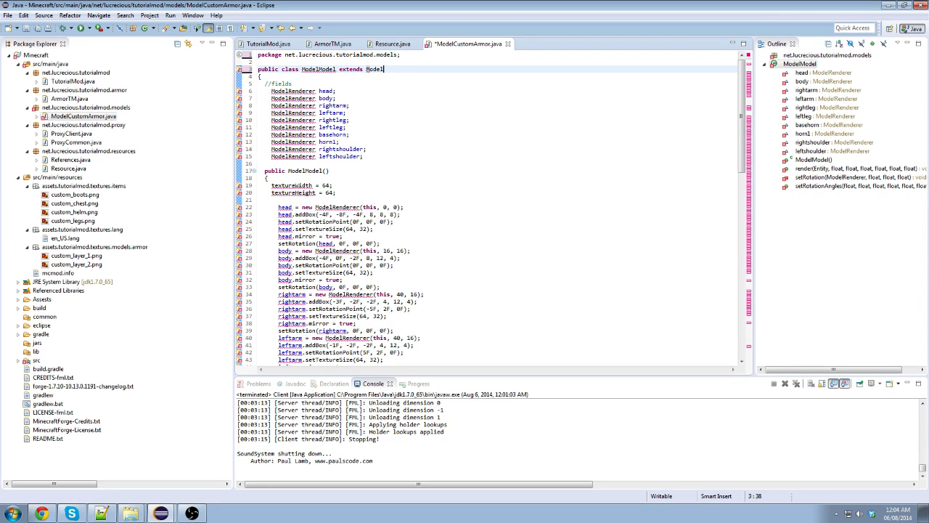
{"action": "type", "text": "Biped"}
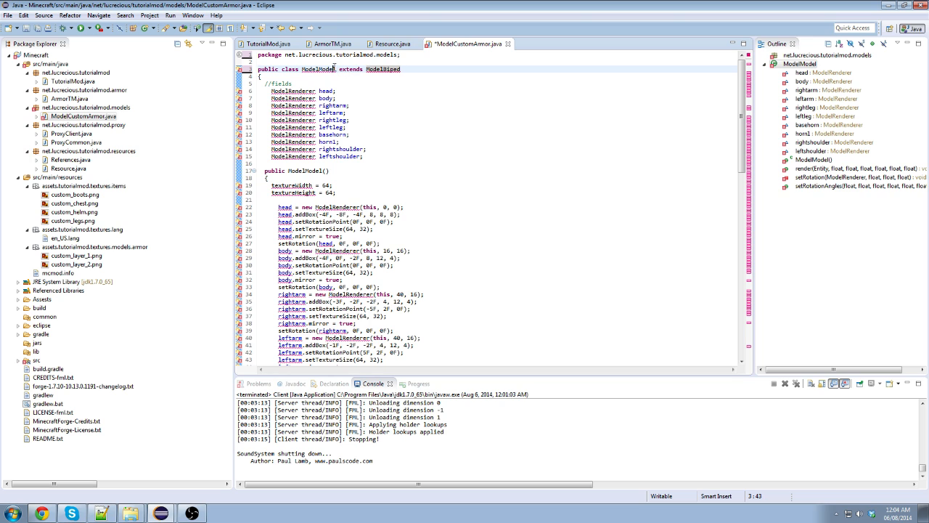
- Rename the class ModelModel and its constructor to ModelCustomArmor
{"action": "double_click", "coordinate": [318, 70]}
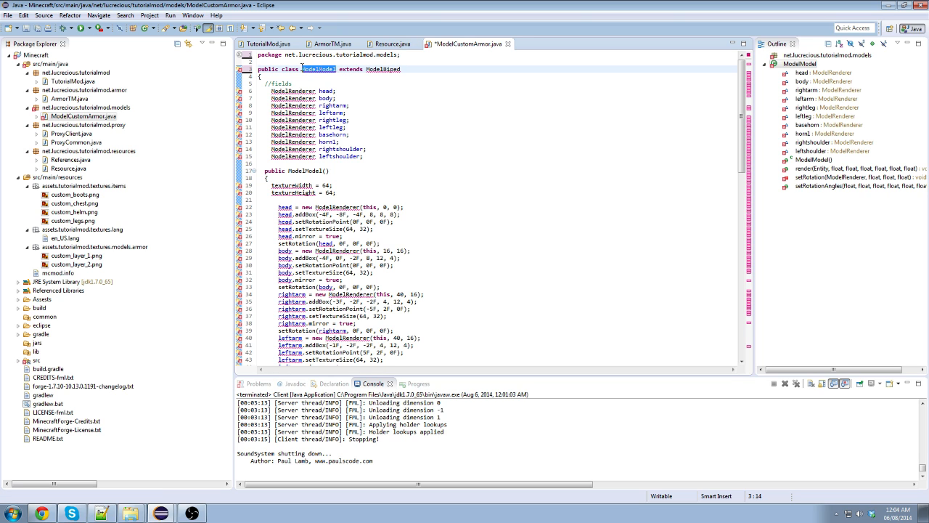
{"action": "left_click", "coordinate": [311, 70]}
{"action": "type", "text": "C"}
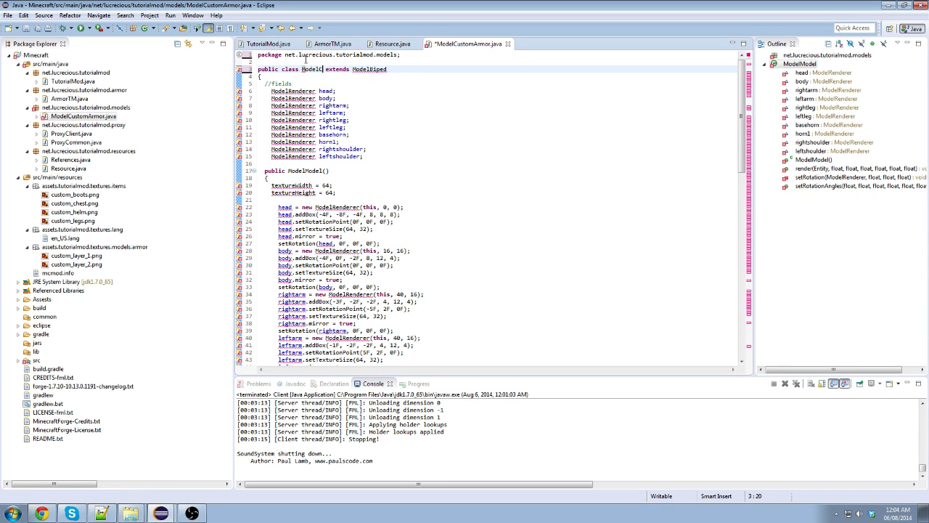
{"action": "type", "text": "ustomArmor"}
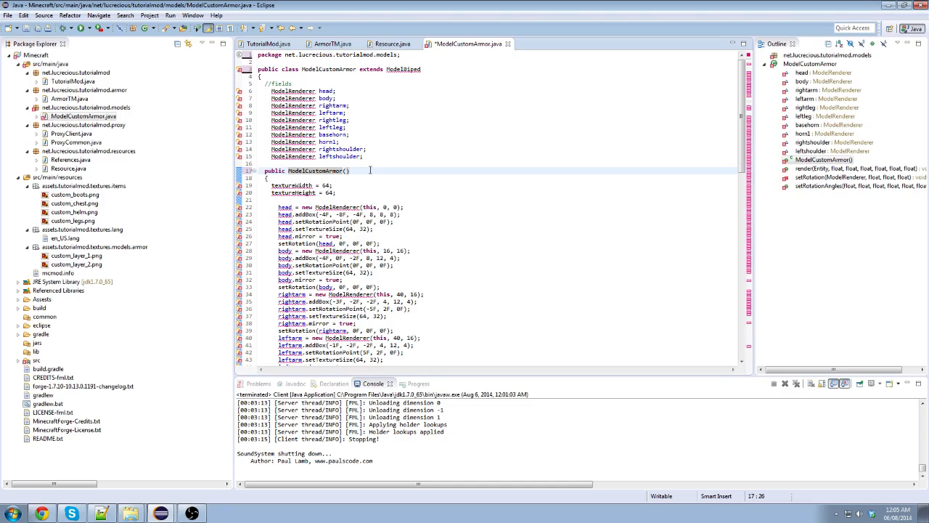
{"action": "mouse_move", "coordinate": [404, 159]}
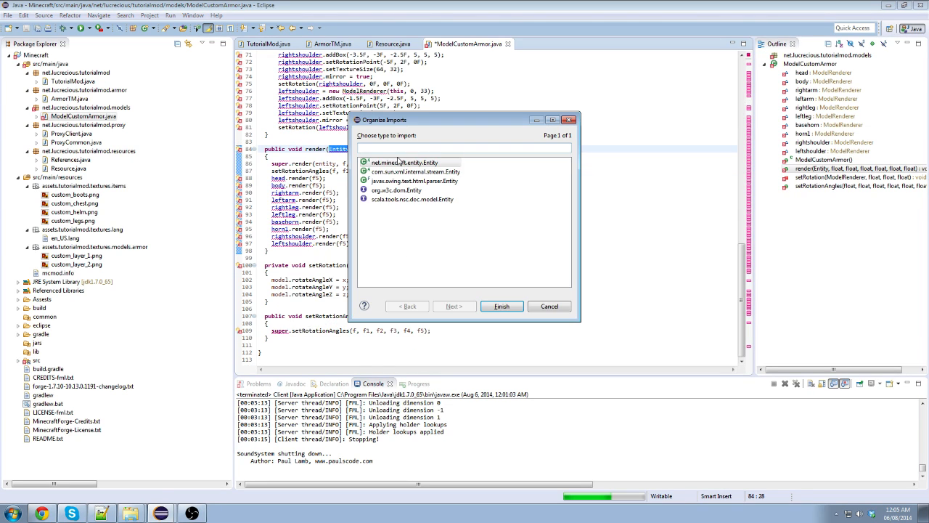
- Import Minecraft's Entity class and review the render method
{"action": "left_click", "coordinate": [501, 305]}
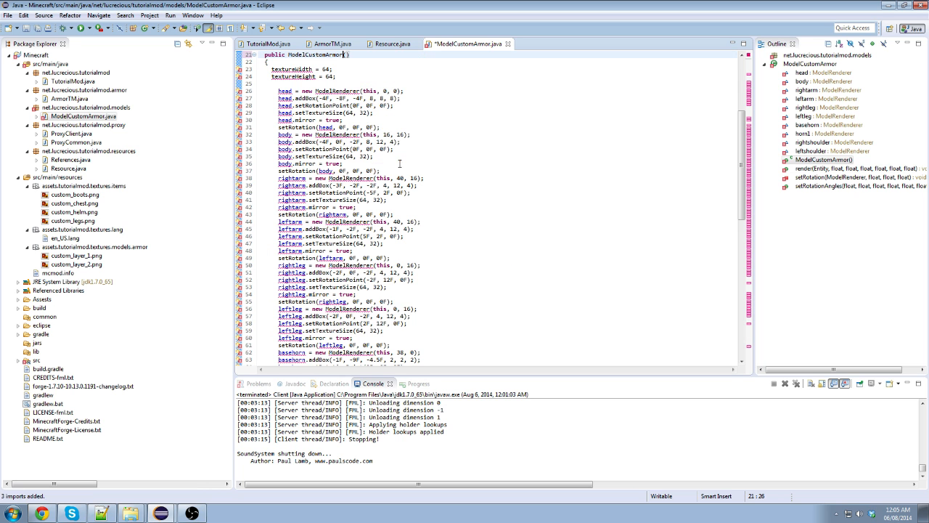
{"action": "scroll", "scroll_direction": "up", "scroll_amount": 3}
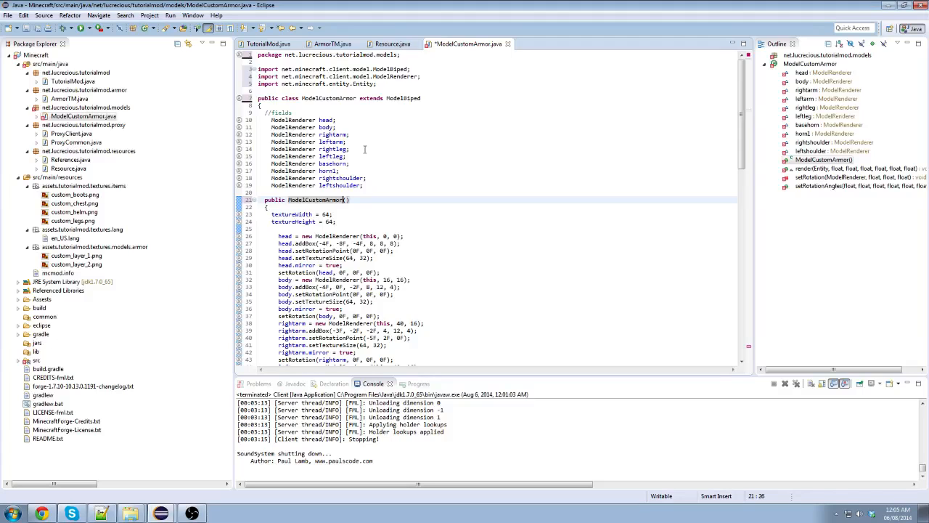
{"action": "scroll", "scroll_direction": "down", "scroll_amount": 3}
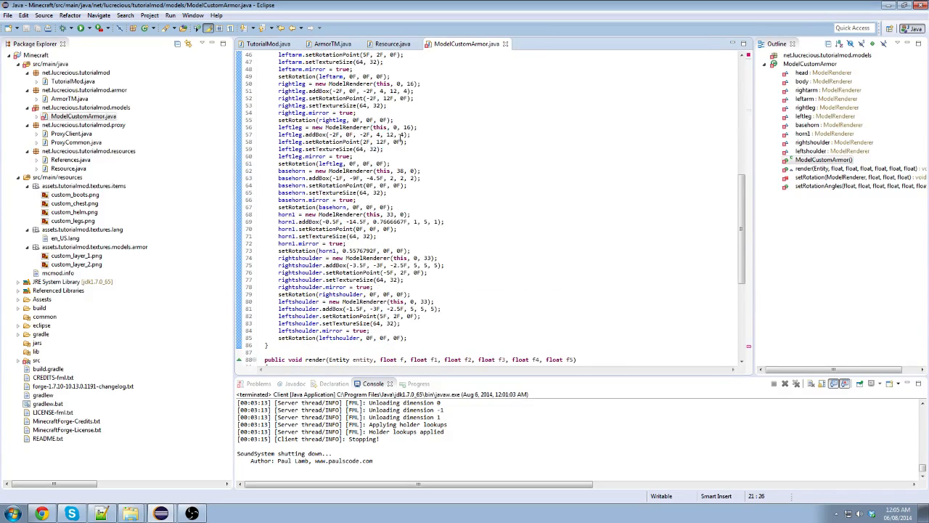
{"action": "scroll", "scroll_direction": "down", "scroll_amount": 3}
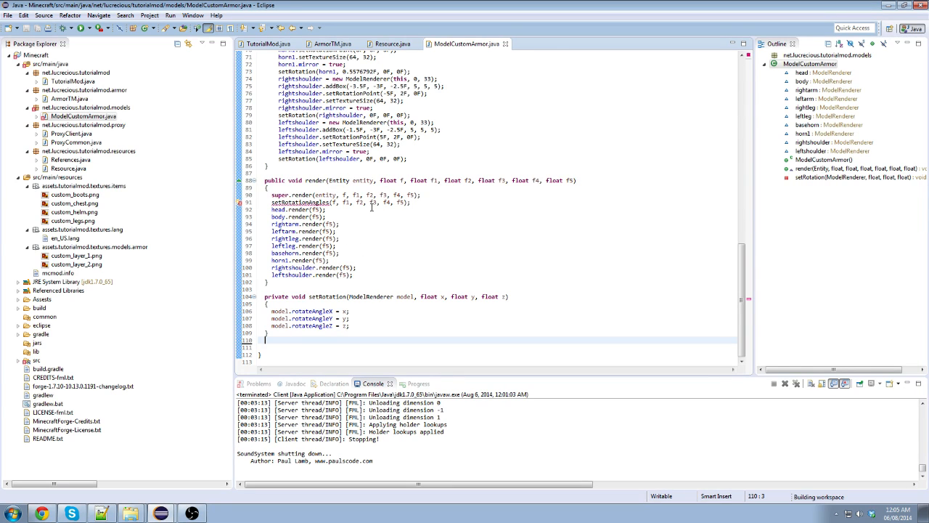
{"action": "scroll", "scroll_direction": "up", "scroll_amount": 3}
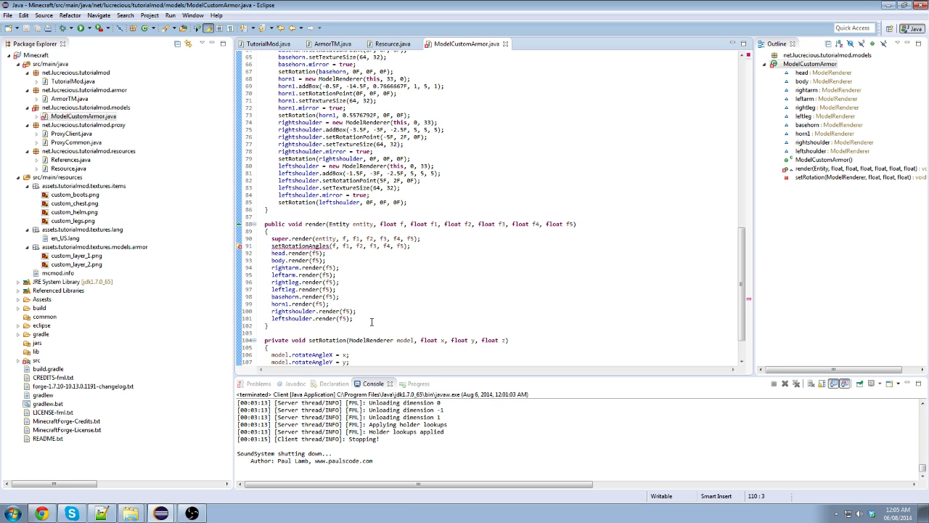
{"action": "mouse_move", "coordinate": [387, 308]}
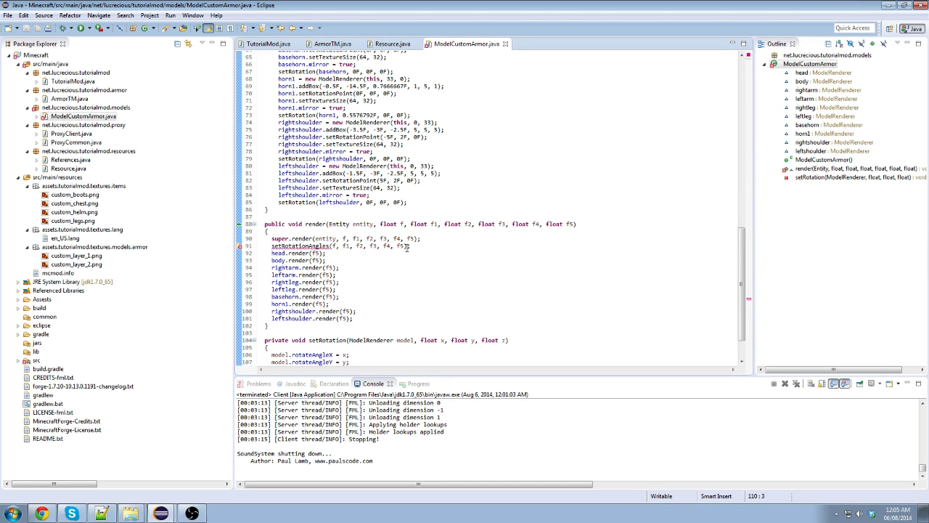
- Pass entity as the final argument of setRotationAngles after f5
{"action": "double_click", "coordinate": [299, 245]}
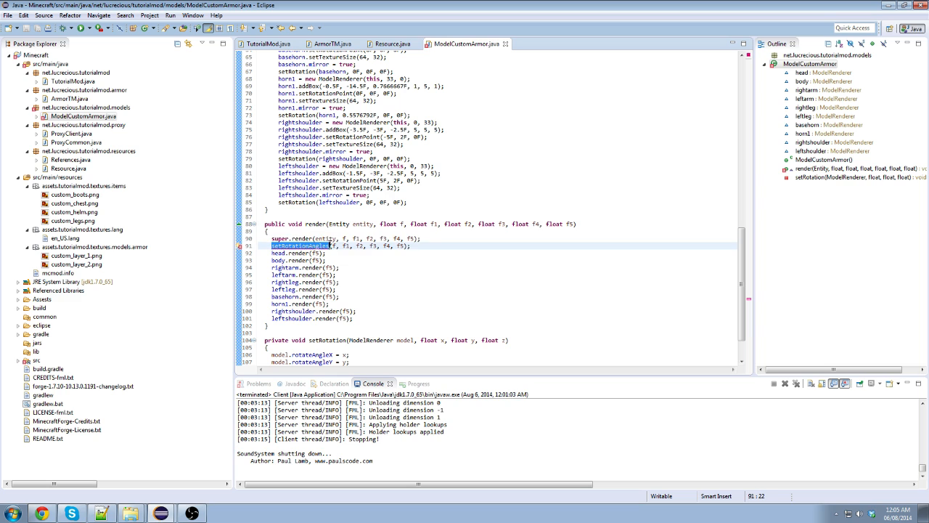
{"action": "left_click", "coordinate": [404, 245]}
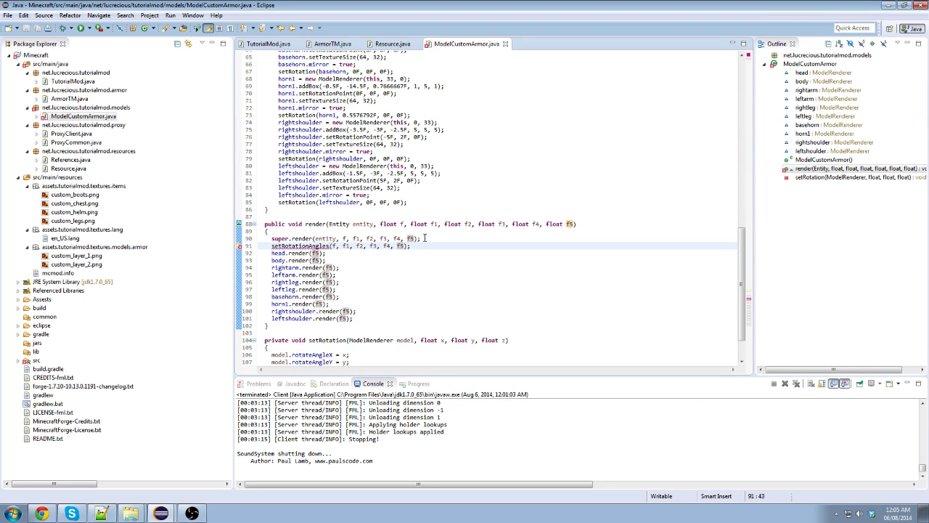
{"action": "type", "text": ", entity"}
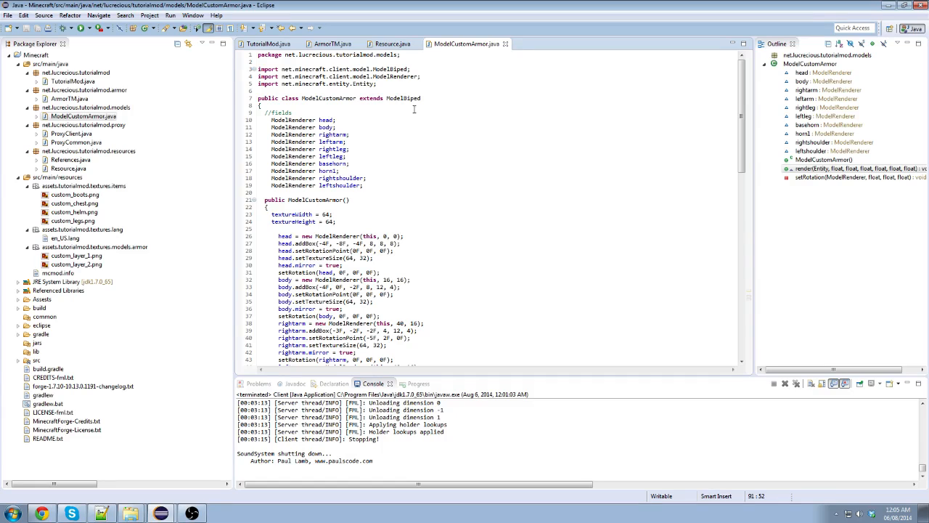
- Delete the head, body, arm and leg fields and their constructor setup, keeping horns and shoulders
{"action": "double_click", "coordinate": [405, 99]}
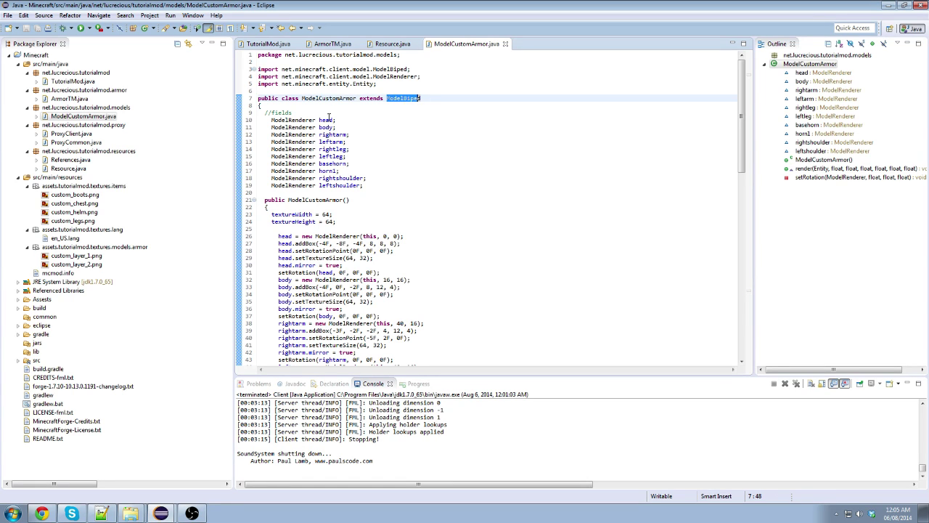
{"action": "left_click", "coordinate": [333, 157]}
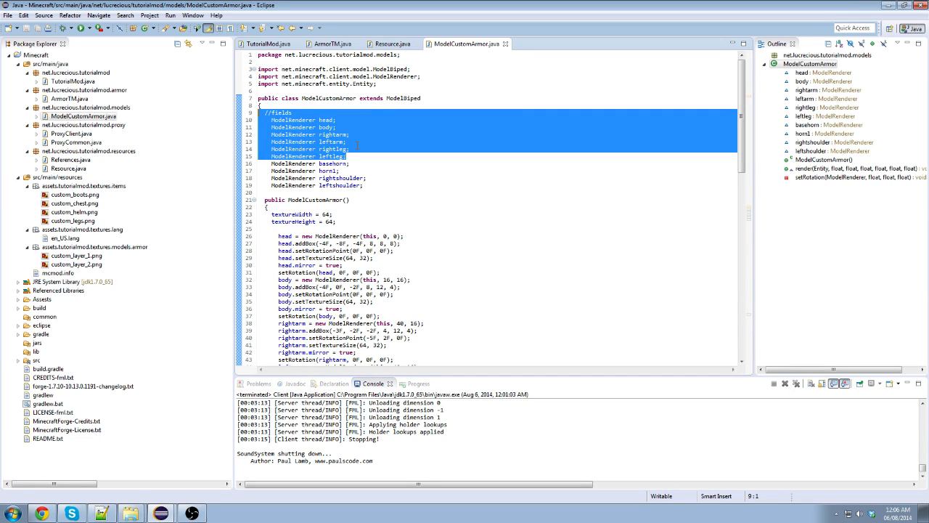
{"action": "key", "text": "Delete"}
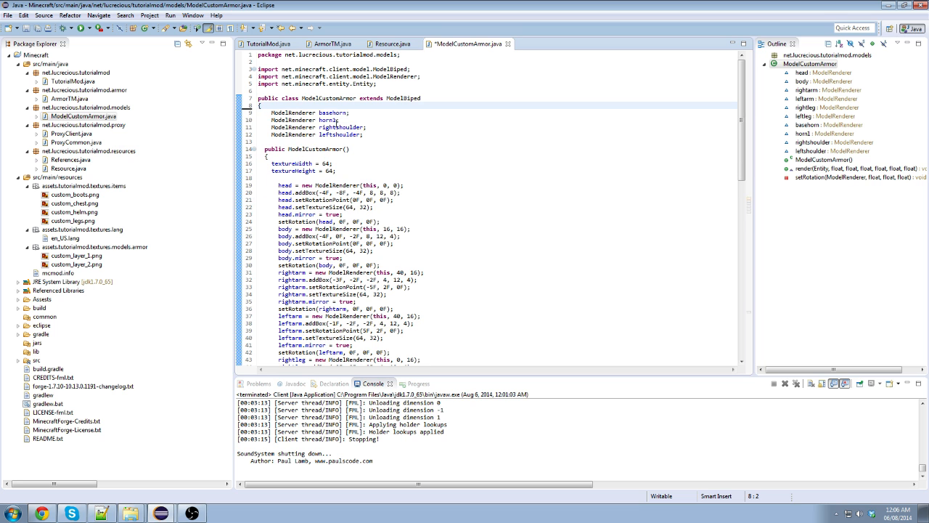
{"action": "scroll", "scroll_direction": "down", "scroll_amount": 3}
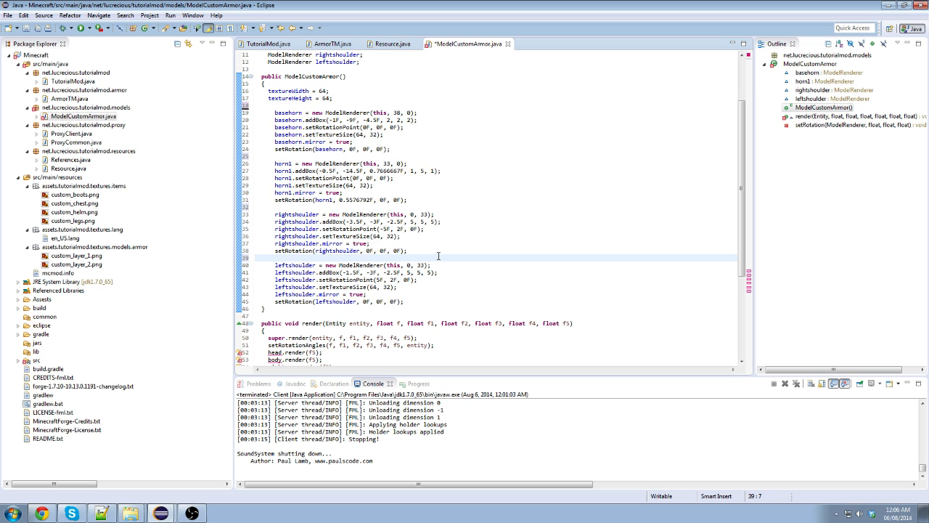
- Delete the head through leftleg render calls so only basehorn, horn1 and shoulders render
{"action": "scroll", "scroll_direction": "down", "scroll_amount": 3}
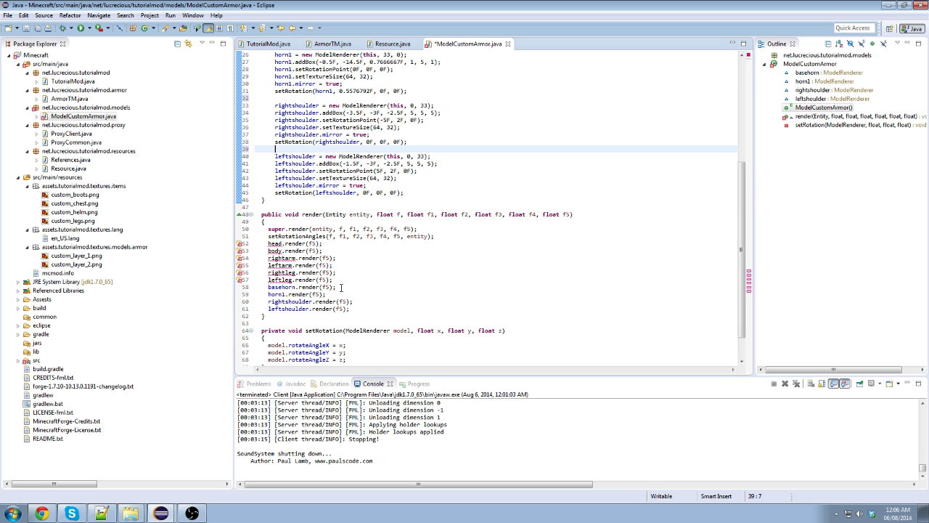
{"action": "left_click_drag", "start_coordinate": [274, 244], "coordinate": [334, 280]}
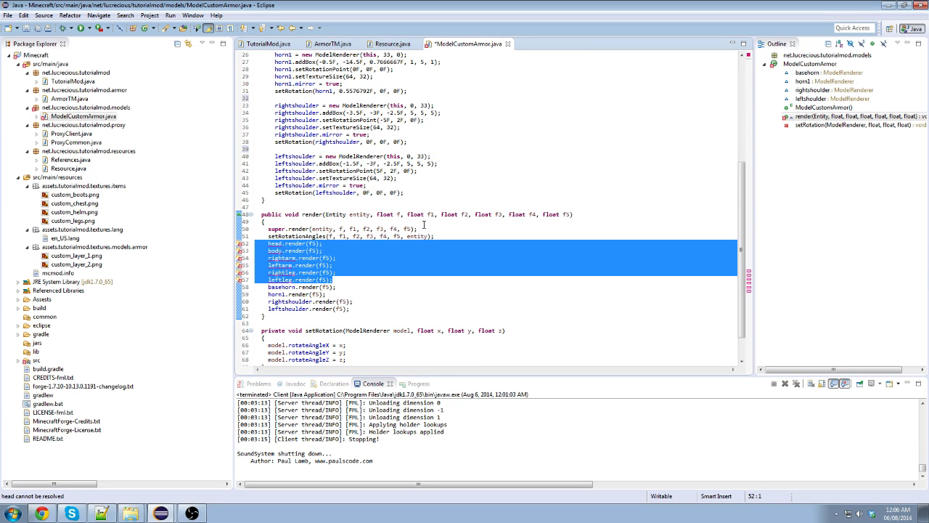
{"action": "key", "text": "Delete"}
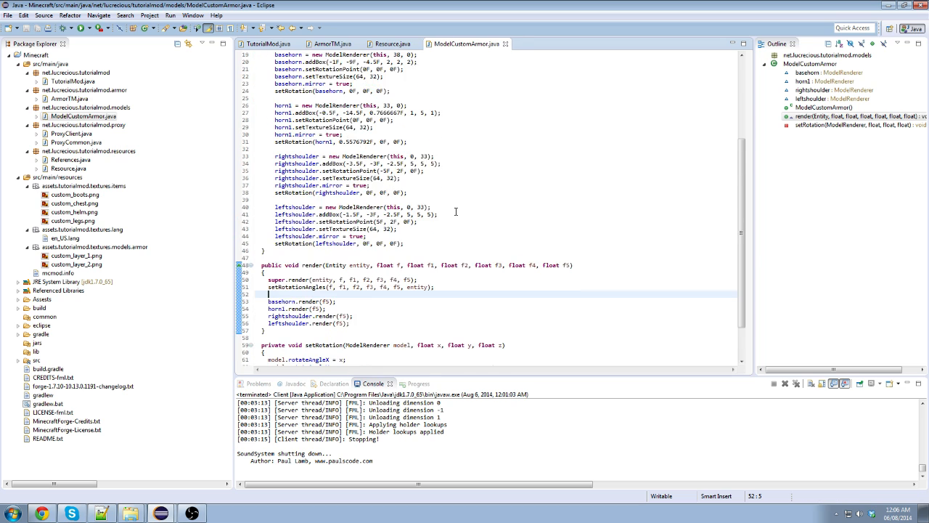
{"action": "scroll", "scroll_direction": "up", "scroll_amount": 3}
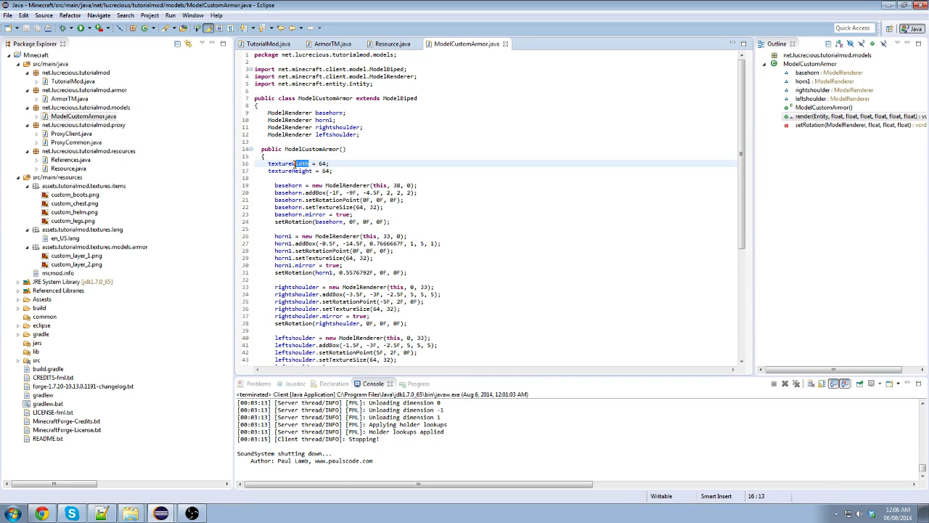
- Remove the textureWidth and textureHeight = 64 assignments from the constructor
{"action": "left_click", "coordinate": [291, 171]}
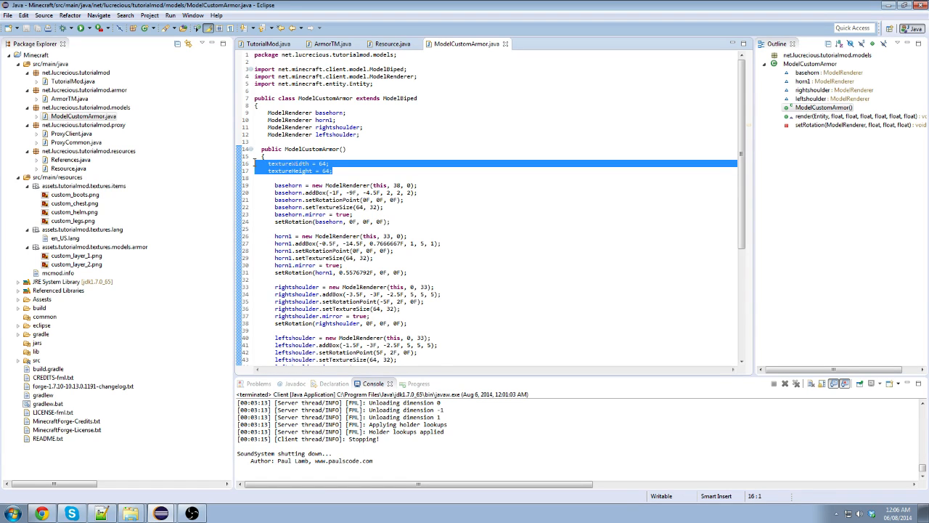
{"action": "key", "text": "Delete"}
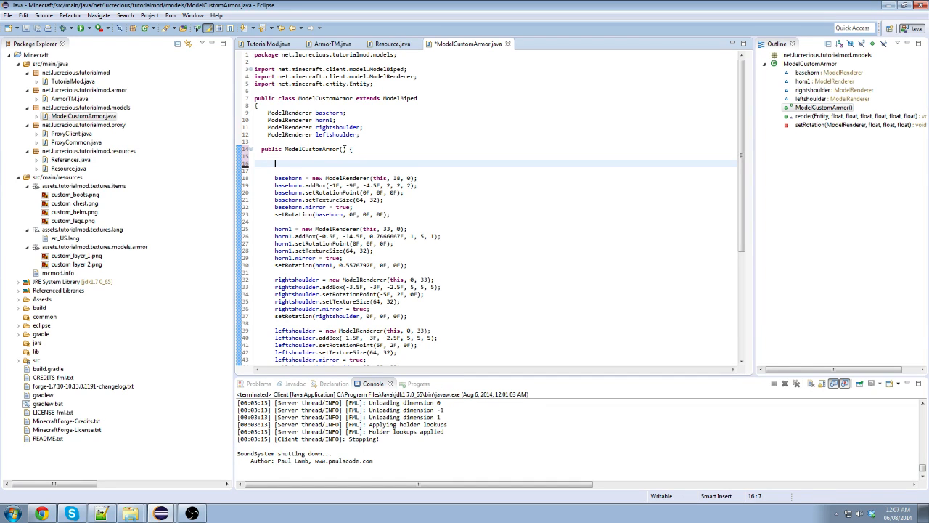
- Add super(); as the first statement of the constructor
{"action": "type", "text": "super"}
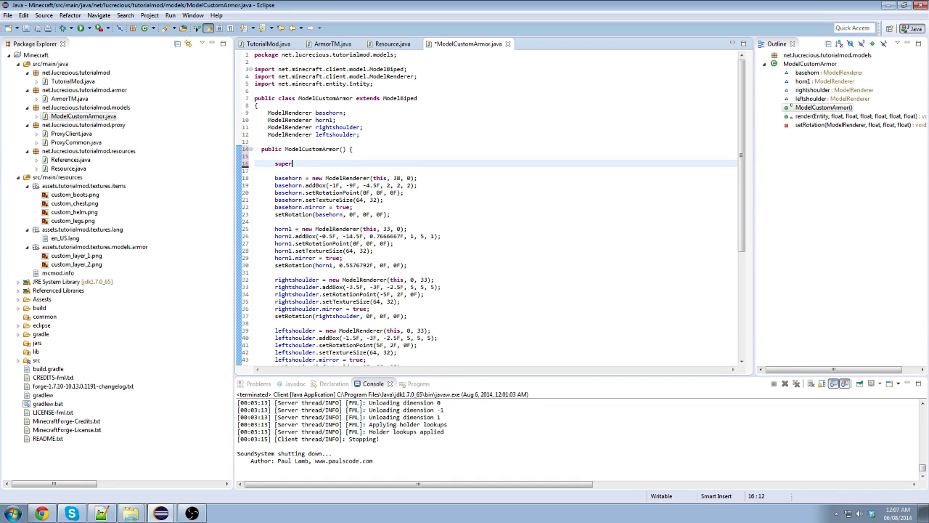
{"action": "type", "text": "();"}
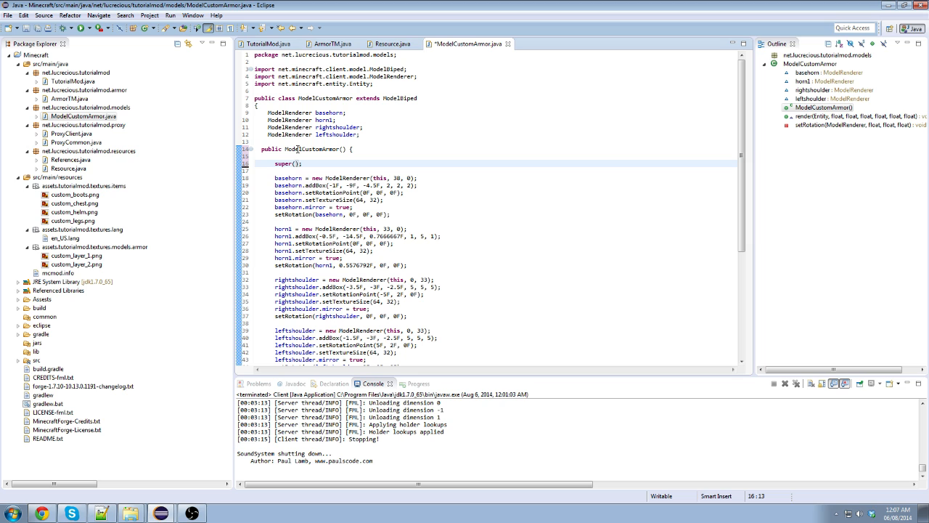
{"action": "mouse_move", "coordinate": [289, 177]}
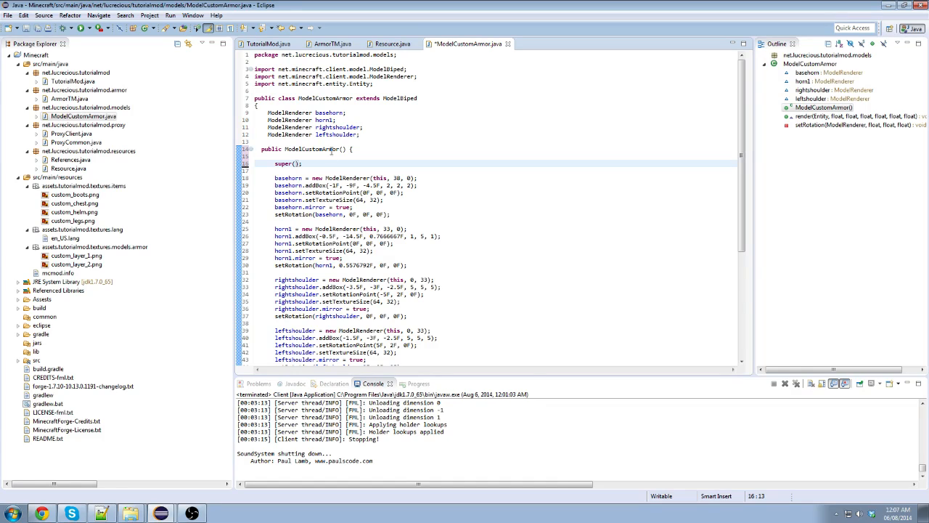
- Give the constructor a float expand parameter and call super(expand, 0, 64, 64)
{"action": "left_click", "coordinate": [369, 148]}
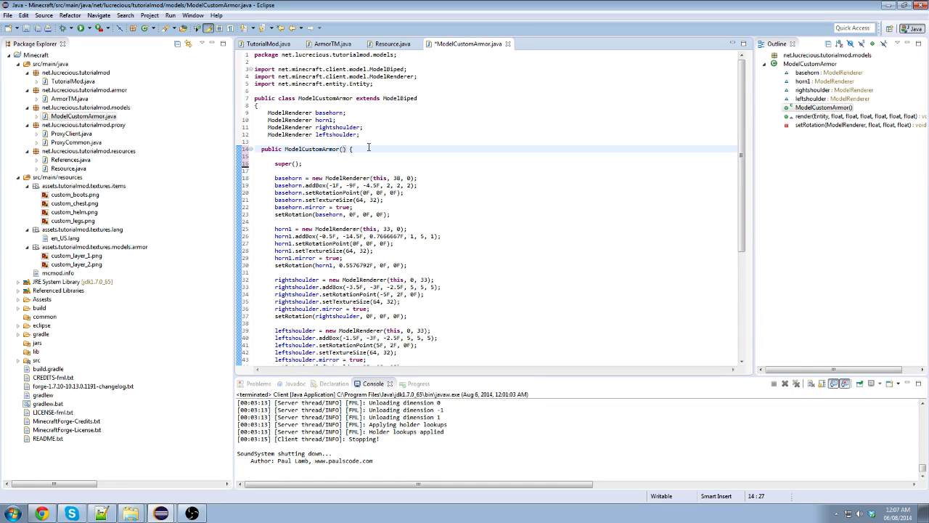
{"action": "type", "text": "float f"}
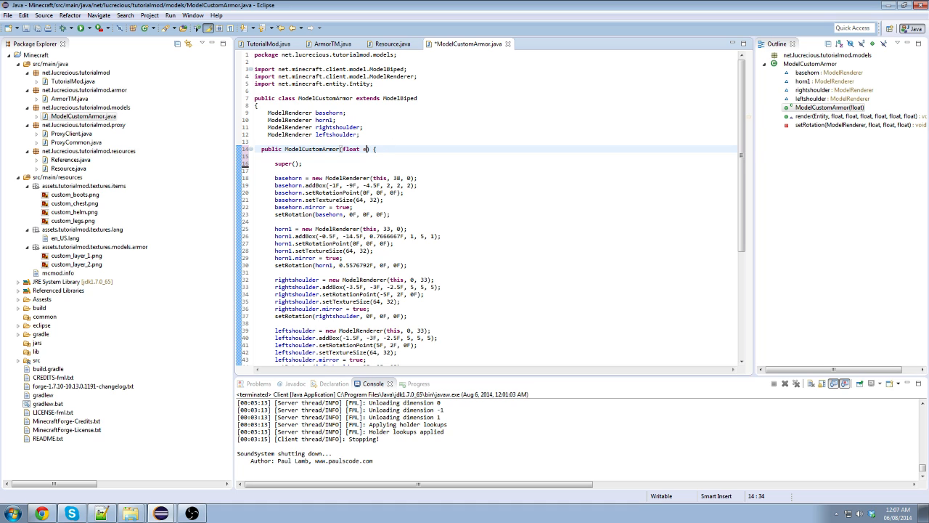
{"action": "type", "text": "xpand"}
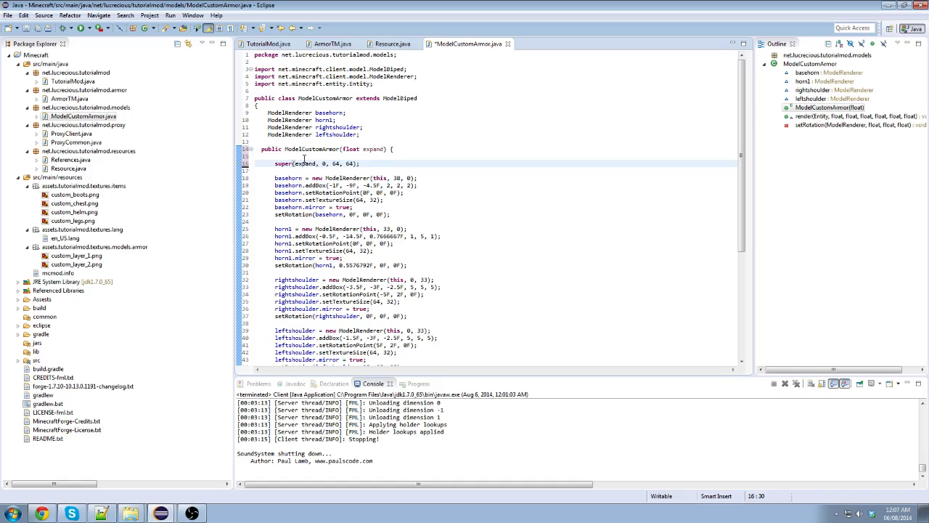
{"action": "double_click", "coordinate": [342, 162]}
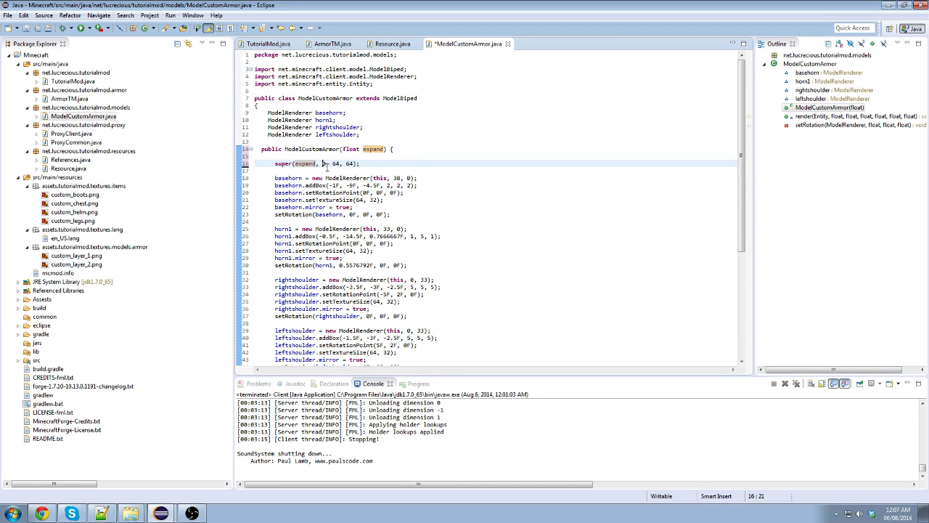
{"action": "mouse_move", "coordinate": [392, 135]}
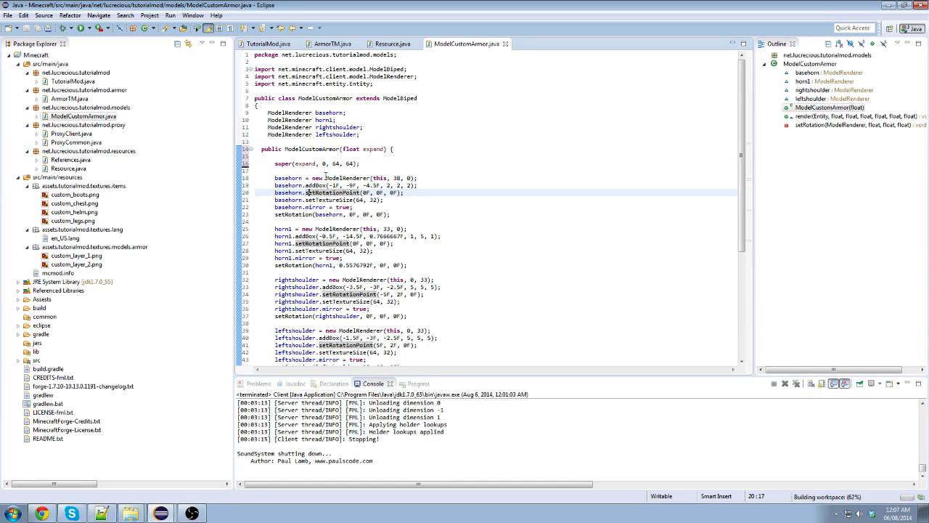
- Set the rightshoulder and leftshoulder setRotationPoint calls to (0F, 0F, 0F)
{"action": "scroll", "scroll_direction": "down", "scroll_amount": 3}
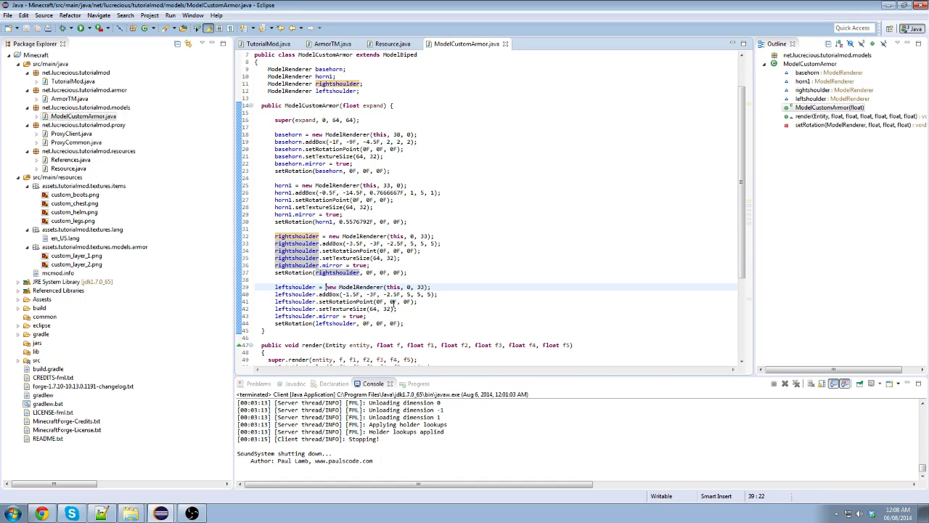
{"action": "mouse_move", "coordinate": [291, 300]}
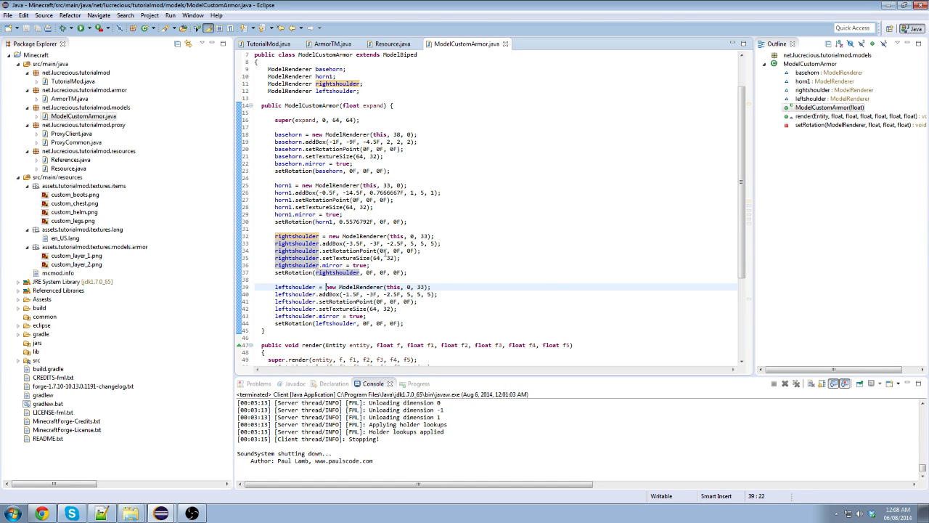
{"action": "left_click", "coordinate": [383, 250]}
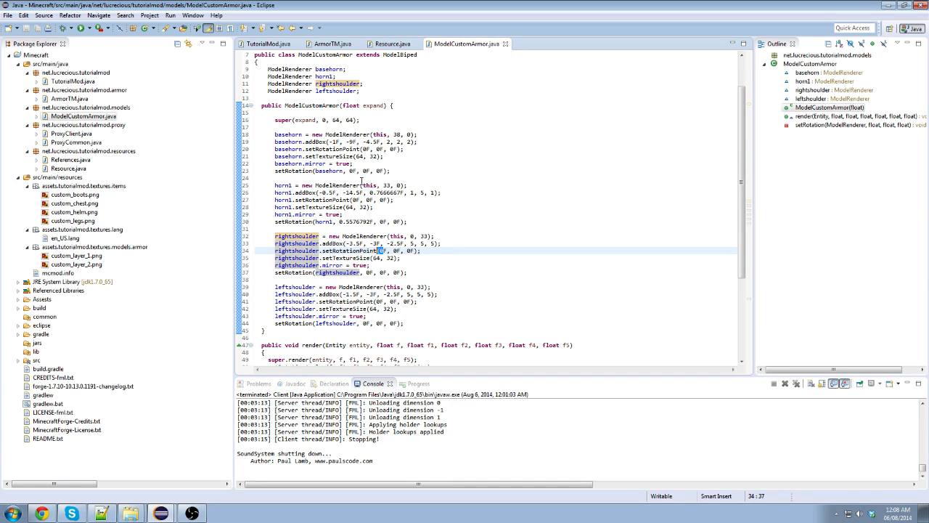
{"action": "left_click", "coordinate": [433, 253]}
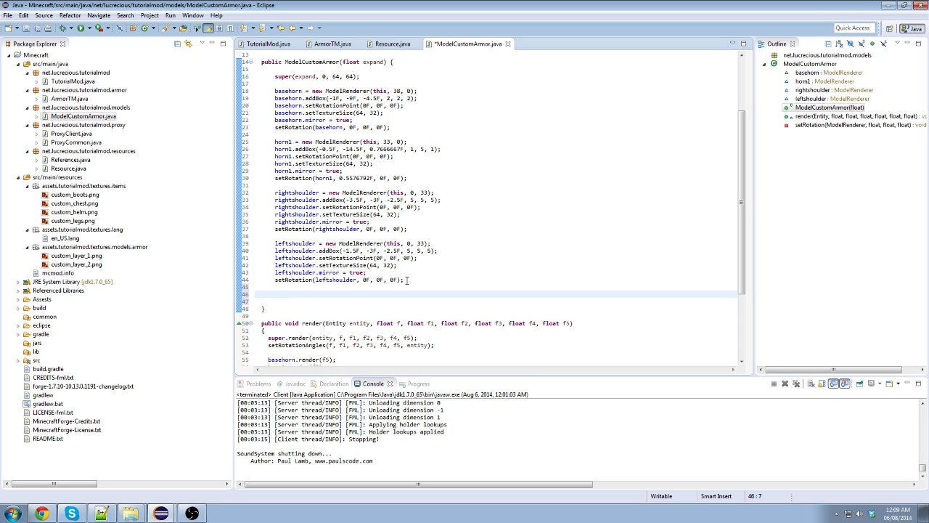
- Add baseform.addChild(horn1); at the end of the constructor using content assist
{"action": "type", "text": "d"}
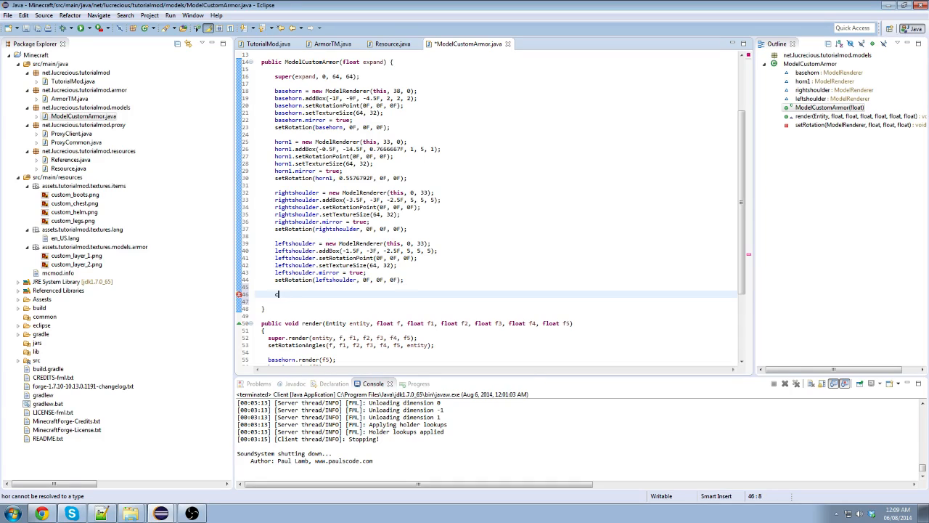
{"action": "type", "text": "base-"}
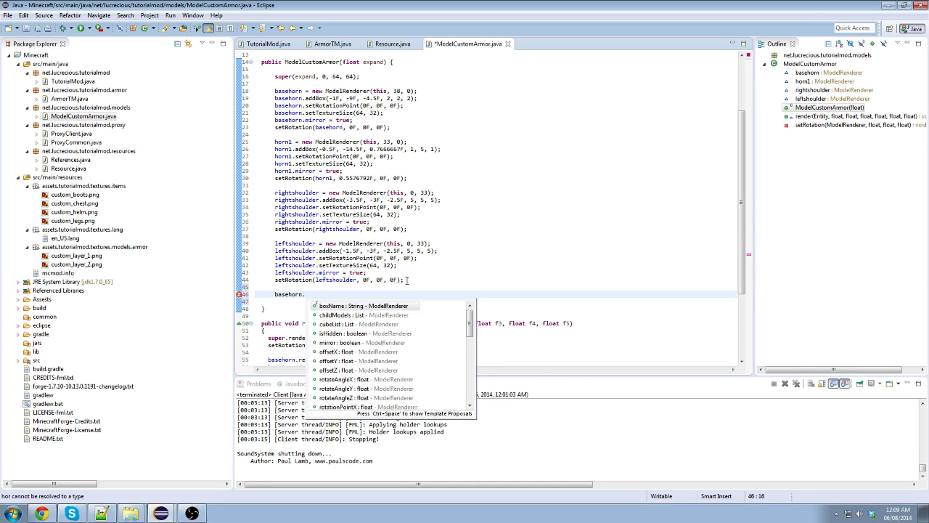
{"action": "type", "text": "addChild(horn1);"}
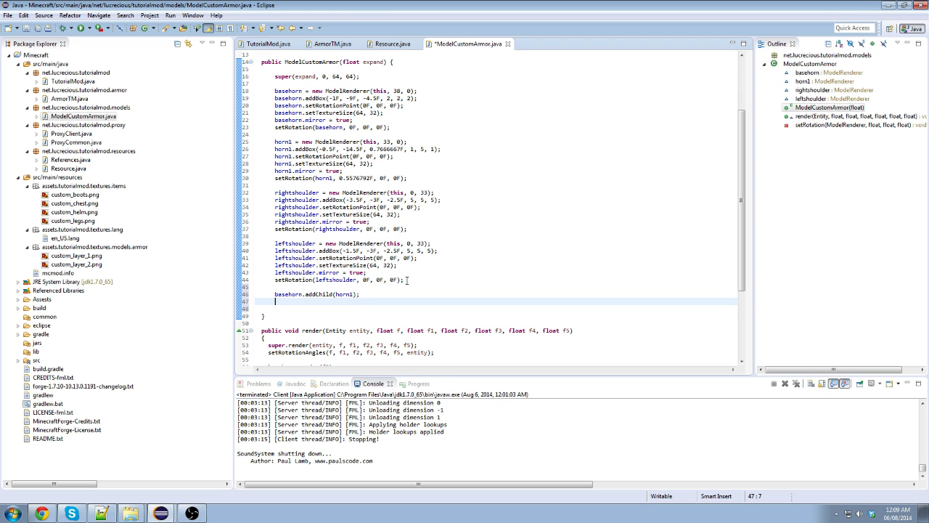
- Add this.bipedHead.addChild(baseform); so the horn assembly follows the biped head
{"action": "type", "text": "this.bipedHead"}
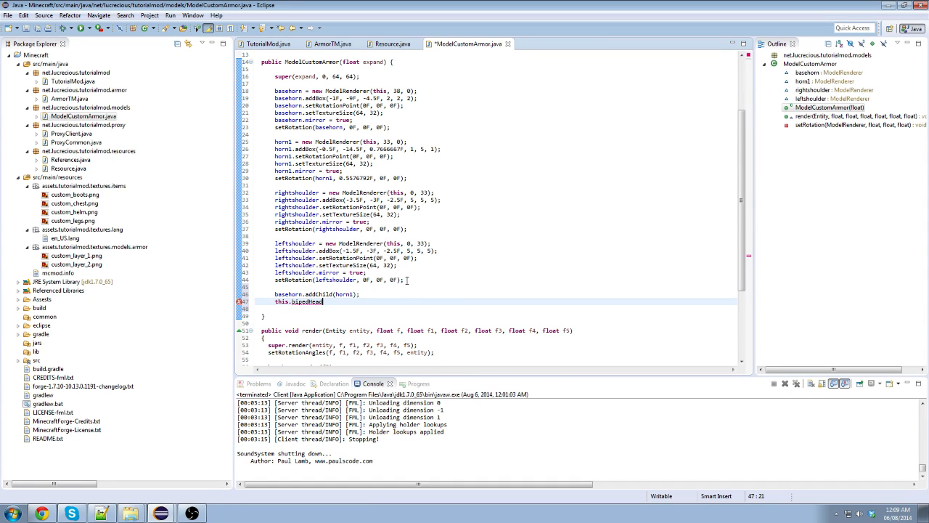
{"action": "type", "text": ".addChild(p_78792_1_);"}
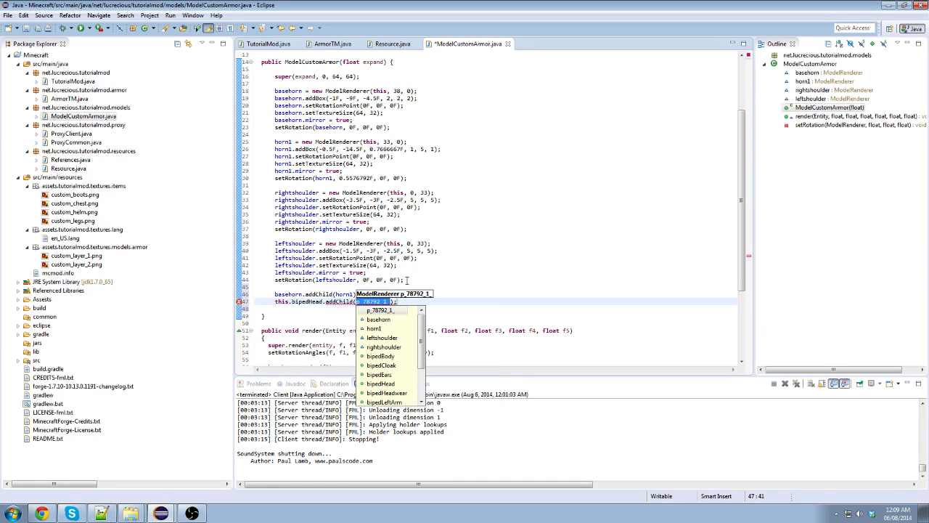
{"action": "type", "text": "basehorn"}
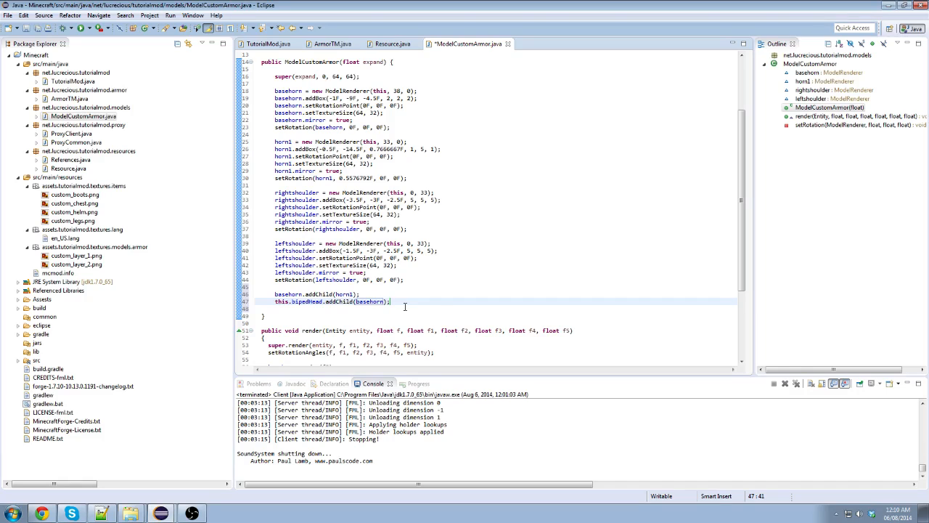
{"action": "mouse_move", "coordinate": [424, 303]}
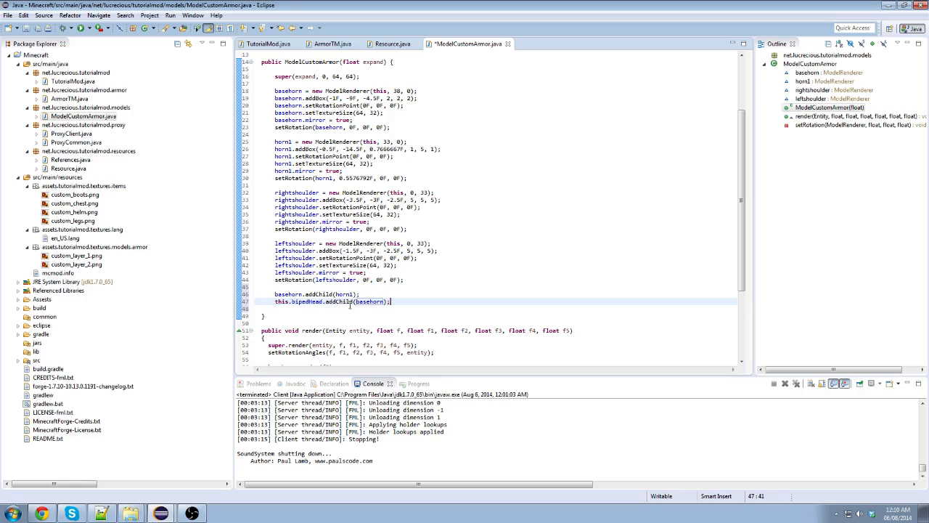
{"action": "mouse_move", "coordinate": [307, 307]}
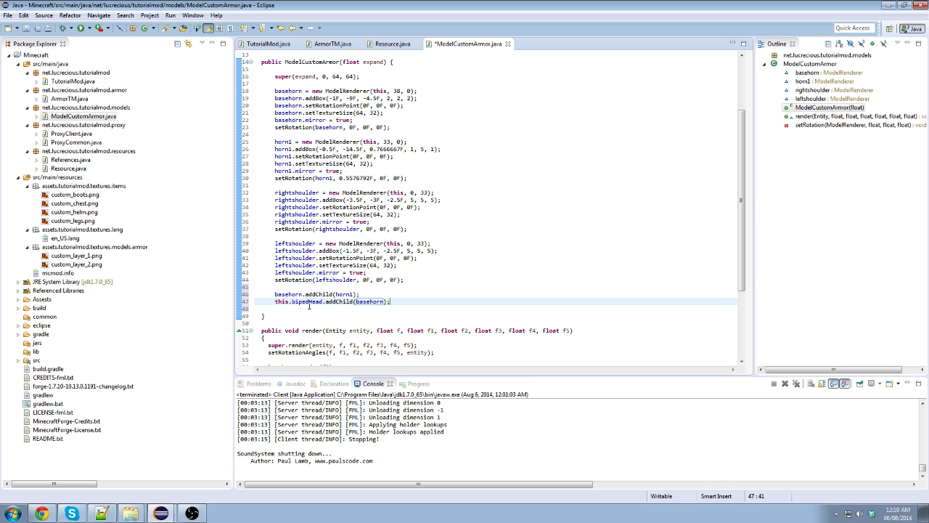
{"action": "mouse_move", "coordinate": [371, 320]}
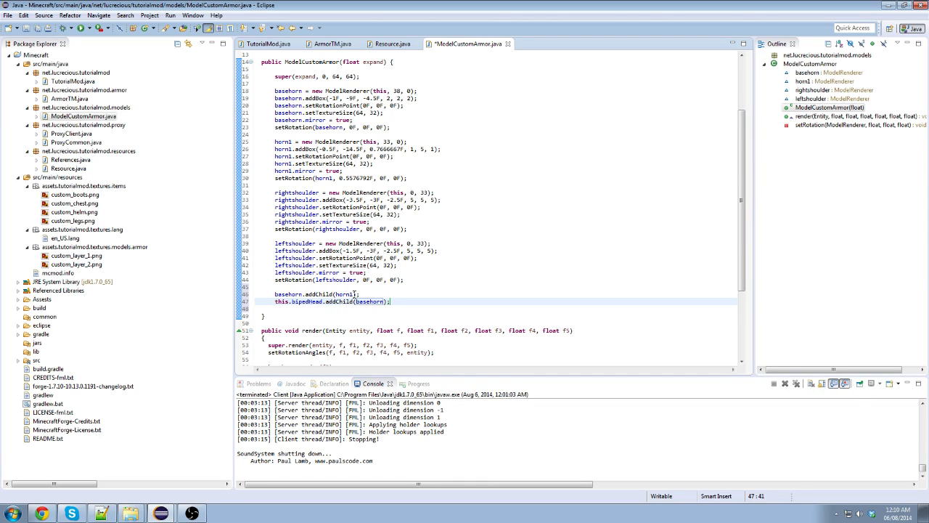
{"action": "double_click", "coordinate": [346, 294]}
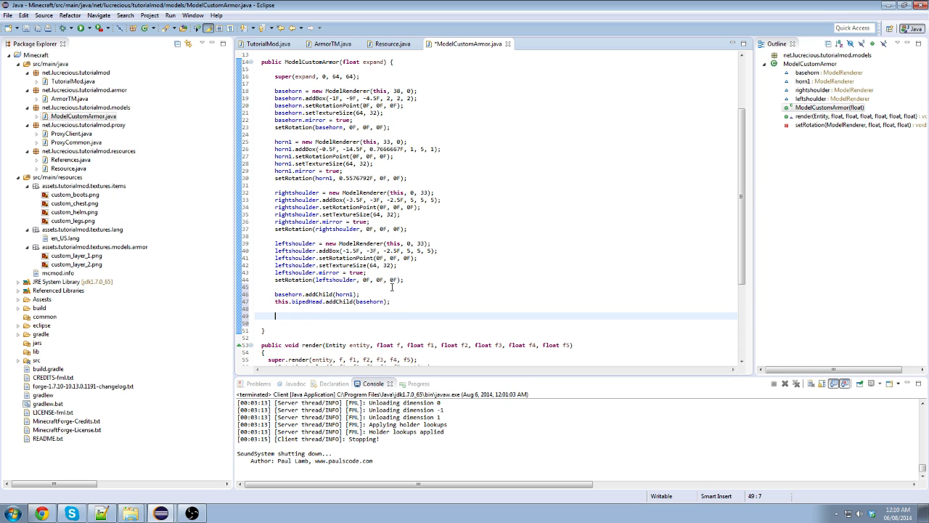
- Add this.bipedRightArm.addChild(rightshoulder); and this.bipedLeftArm.addChild(leftshoulder); below the head lines
{"action": "type", "text": "this.b"}
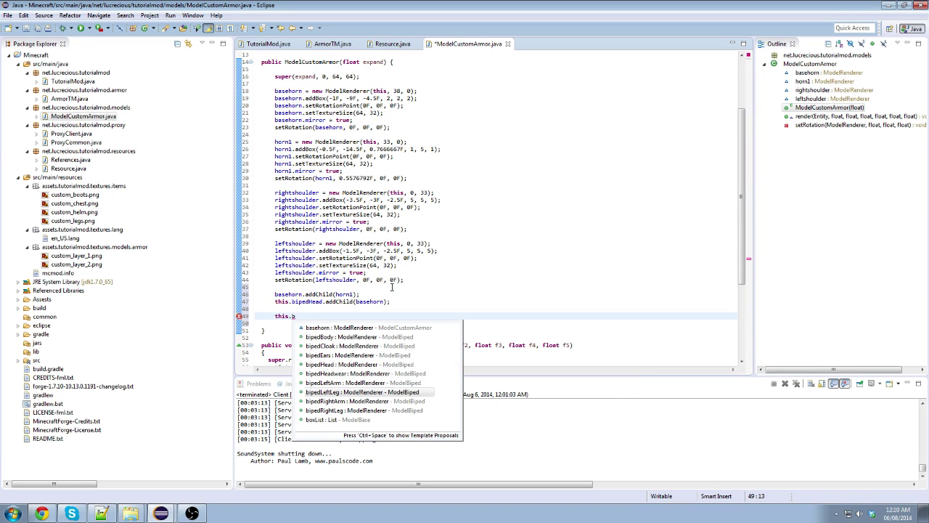
{"action": "type", "text": "ipedRightArm.addChild(rightshoulder);"}
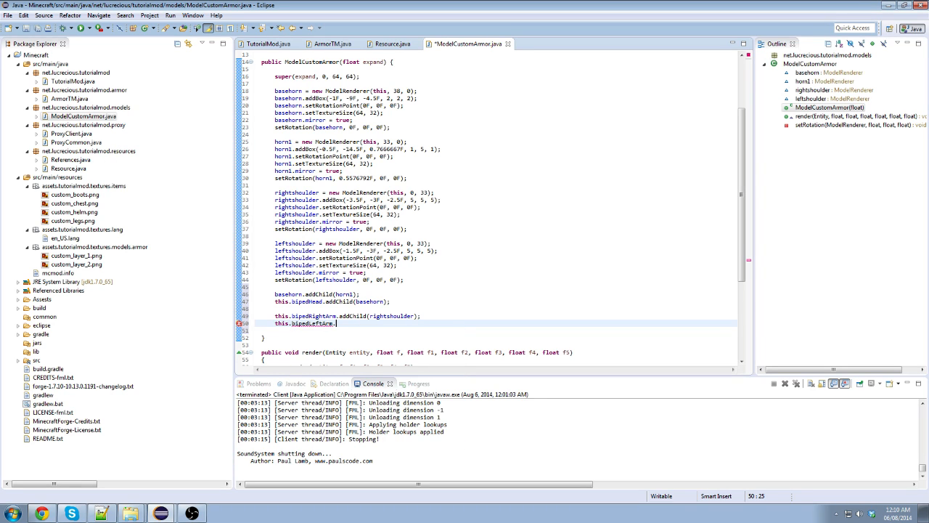
{"action": "type", "text": "addChild"}
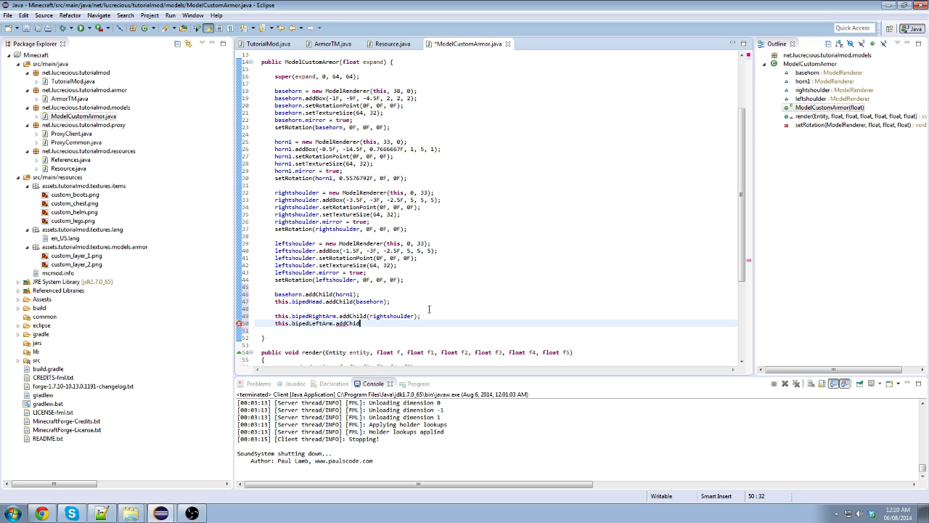
{"action": "type", "text": "leftshoulder);"}
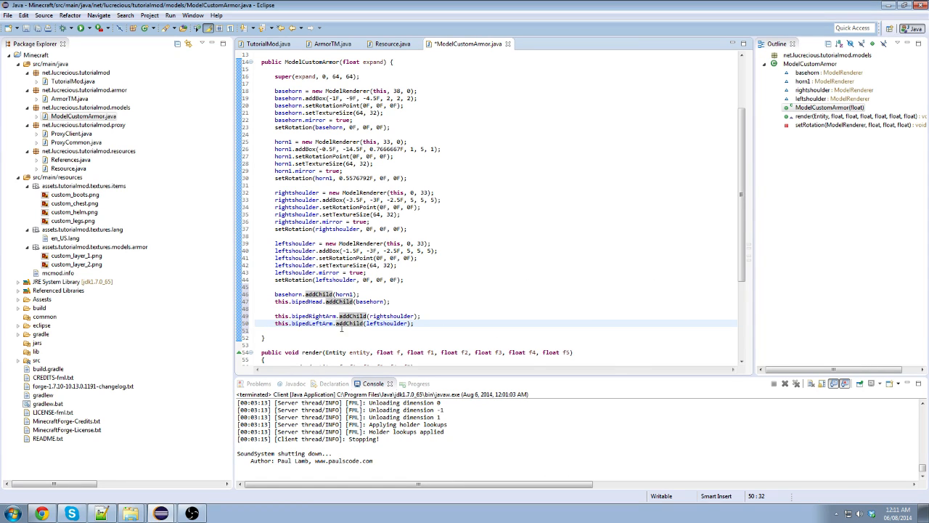
- Scroll down to render() and remove the four part render(f5) lines, leaving super.render and setRotationAngles
{"action": "scroll", "scroll_direction": "down", "scroll_amount": 3}
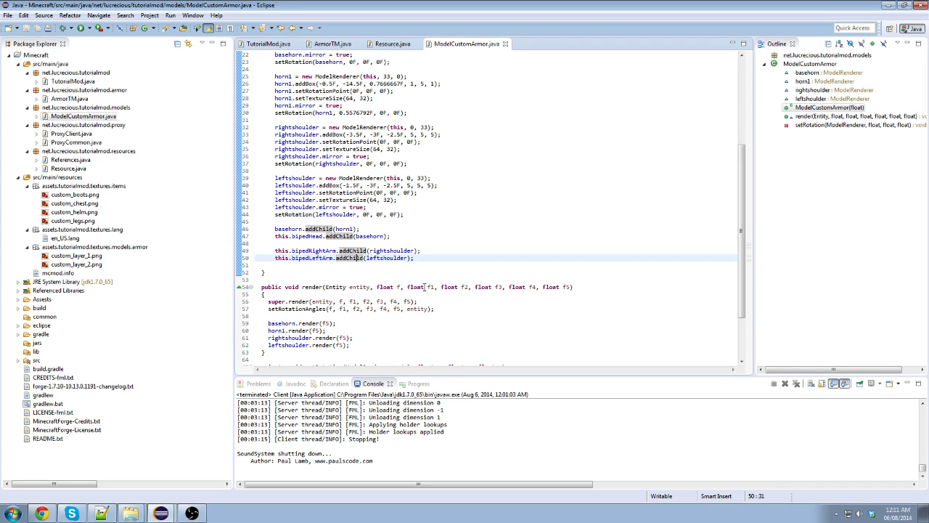
{"action": "mouse_move", "coordinate": [328, 360]}
{"action": "type", "text": " {"}
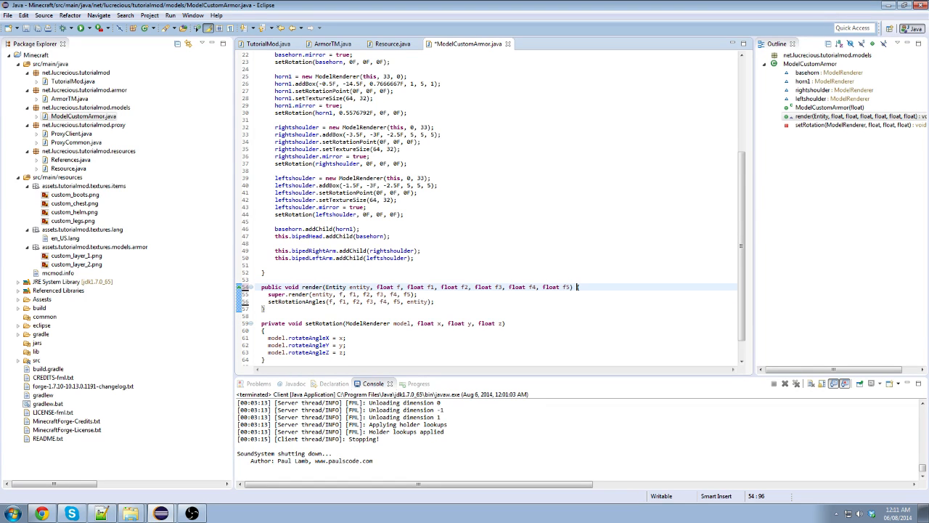
- Scroll through ModelCustomArmor.java to review the constructor, render and setRotation helper
{"action": "scroll", "scroll_direction": "up", "scroll_amount": 3}
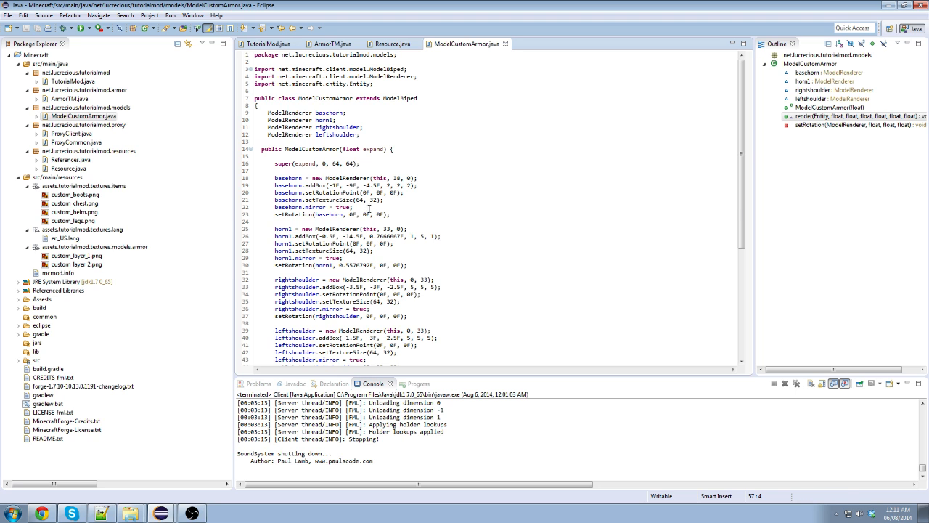
{"action": "scroll", "scroll_direction": "down", "scroll_amount": 3}
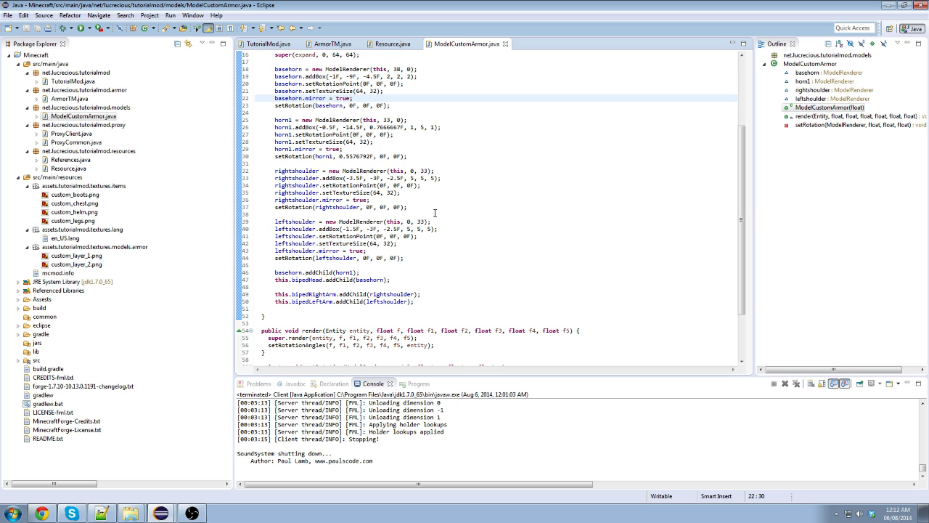
{"action": "scroll", "scroll_direction": "down", "scroll_amount": 3}
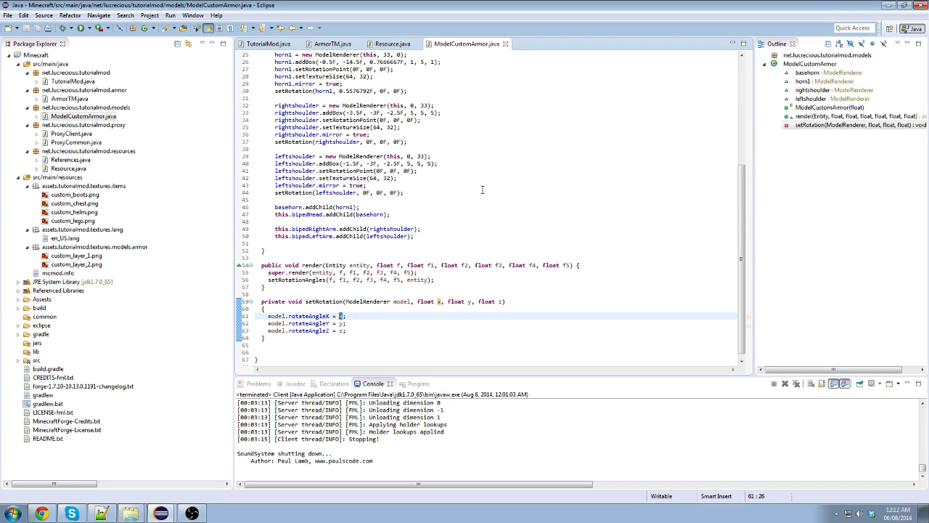
{"action": "scroll", "scroll_direction": "up", "scroll_amount": 3}
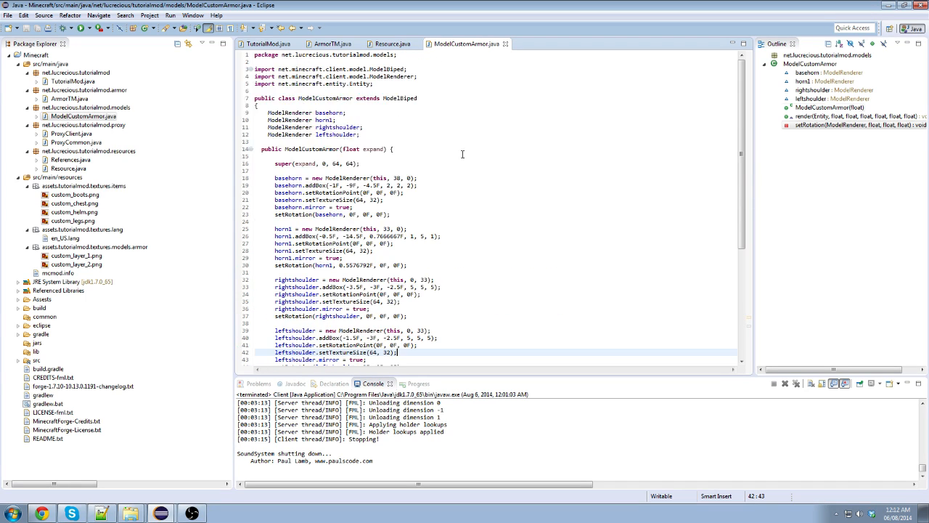
{"action": "mouse_move", "coordinate": [511, 52]}
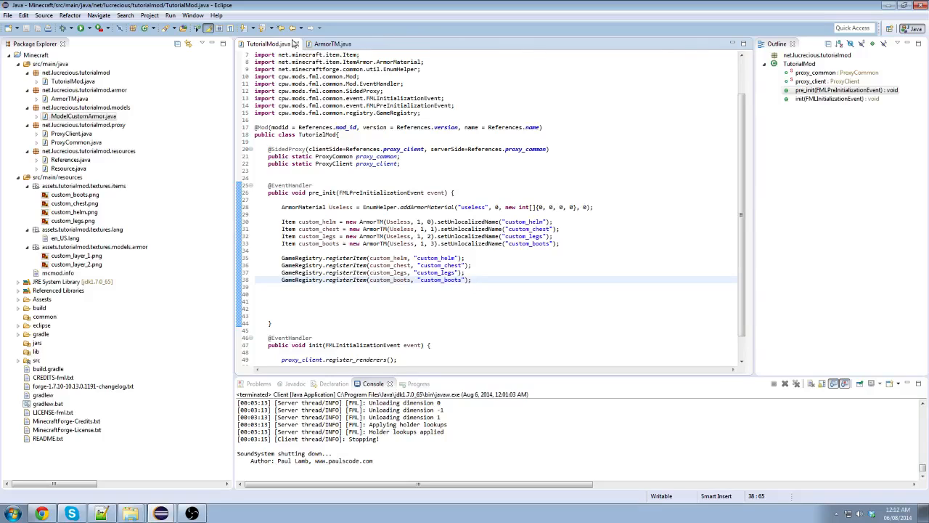
- Show ArmorTM.java and scroll to its getArmorTexture method returning the layer texture path
{"action": "left_click", "coordinate": [331, 43]}
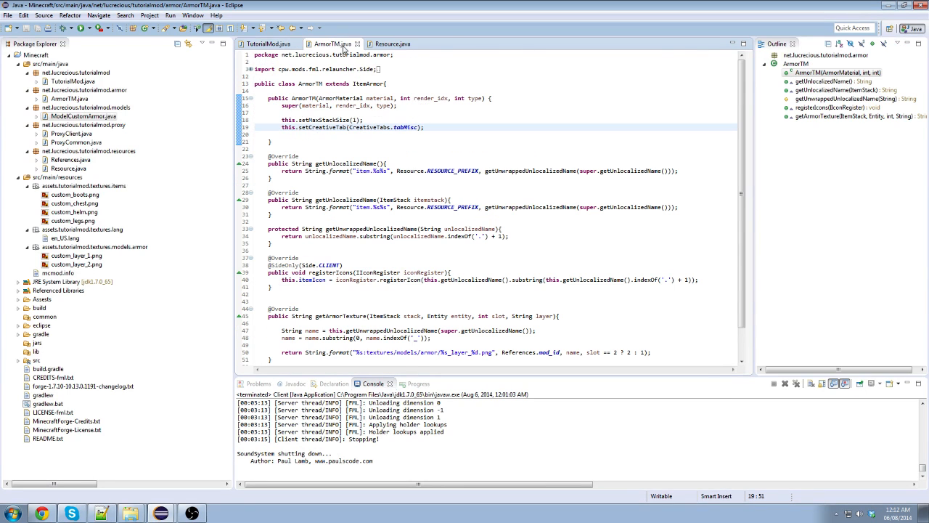
{"action": "scroll", "scroll_direction": "down", "scroll_amount": 3}
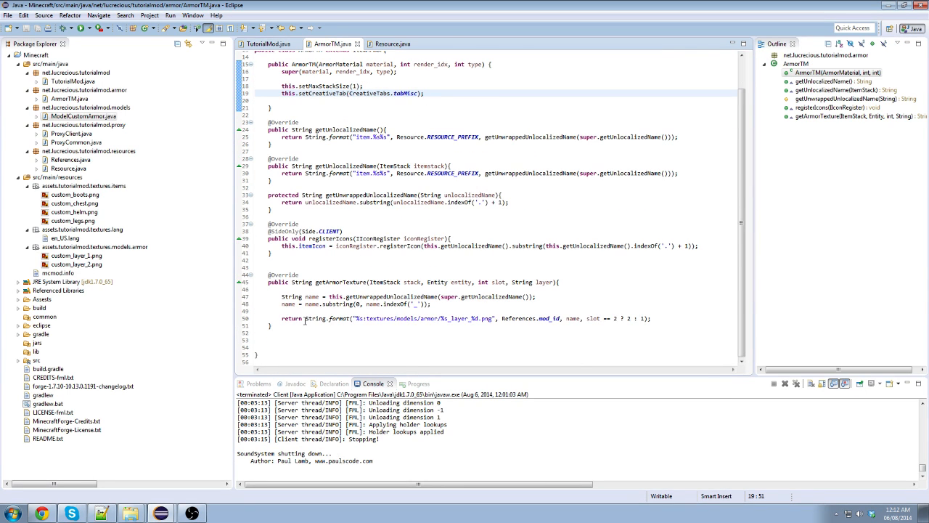